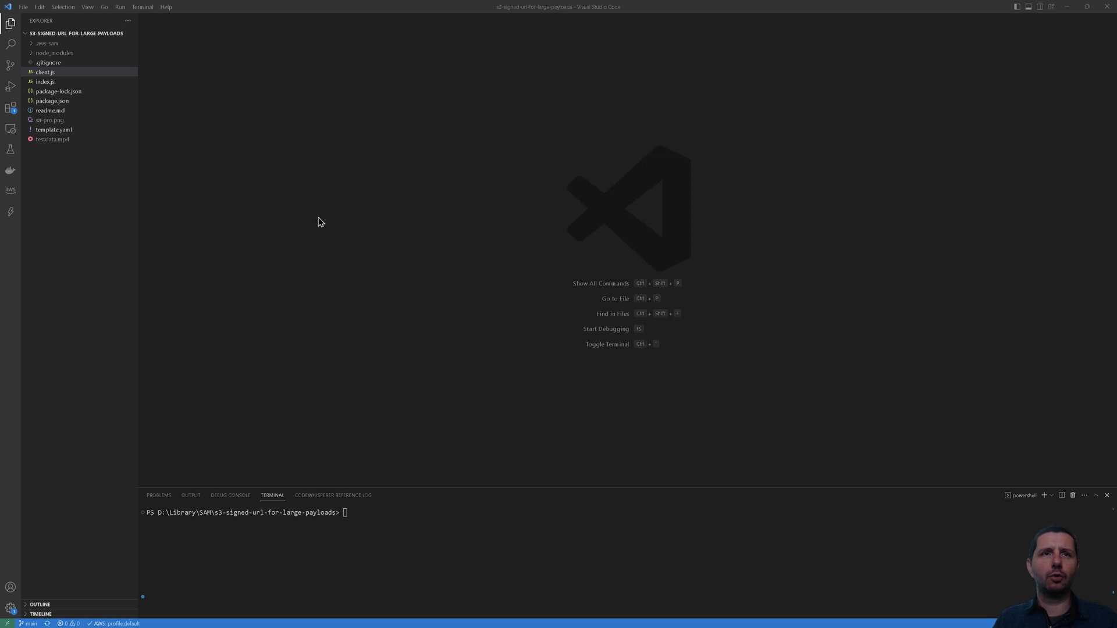
{"action": "mouse_move", "coordinate": [145, 161]}
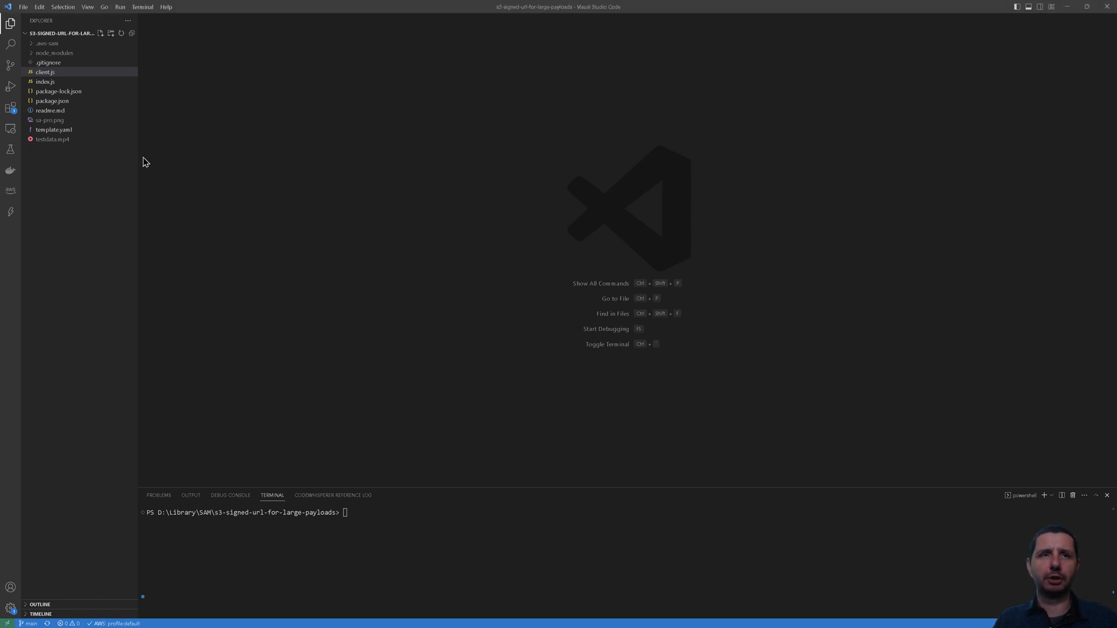
Open template.yaml and highlight the MyBucket and MyLambda definitions, including the S3CrudPolicy
{"action": "left_click", "coordinate": [55, 130]}
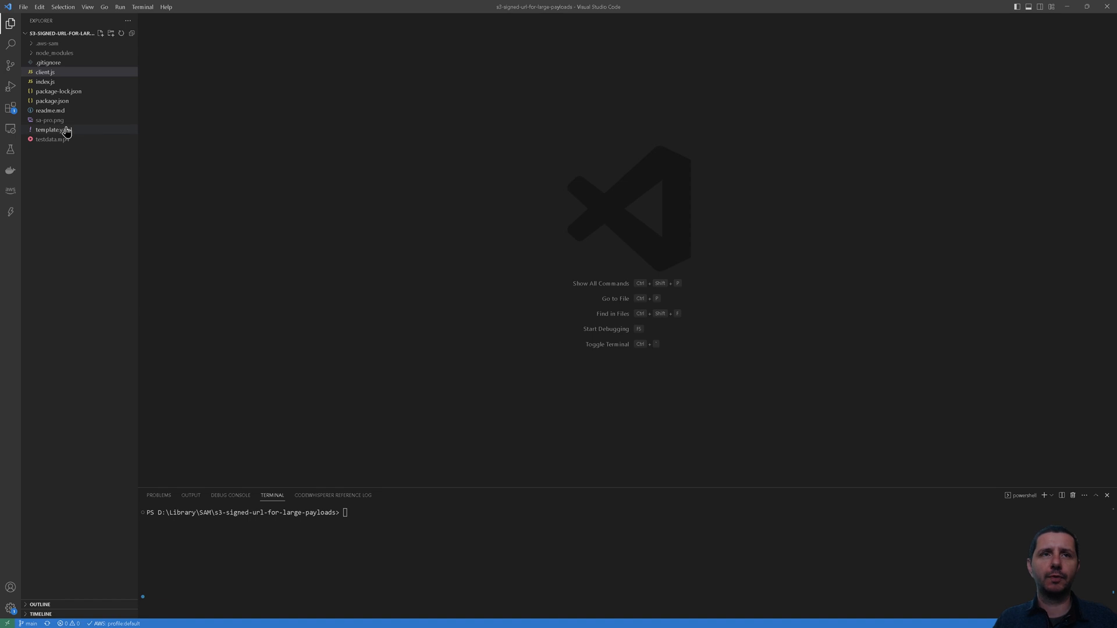
{"action": "double_click", "coordinate": [50, 130]}
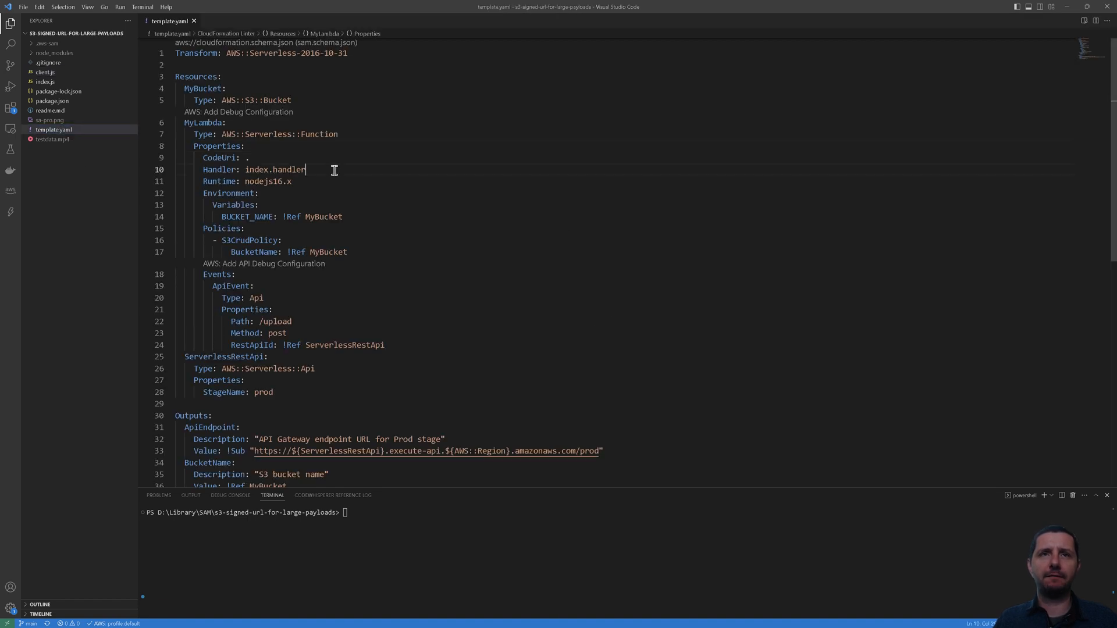
{"action": "double_click", "coordinate": [274, 169]}
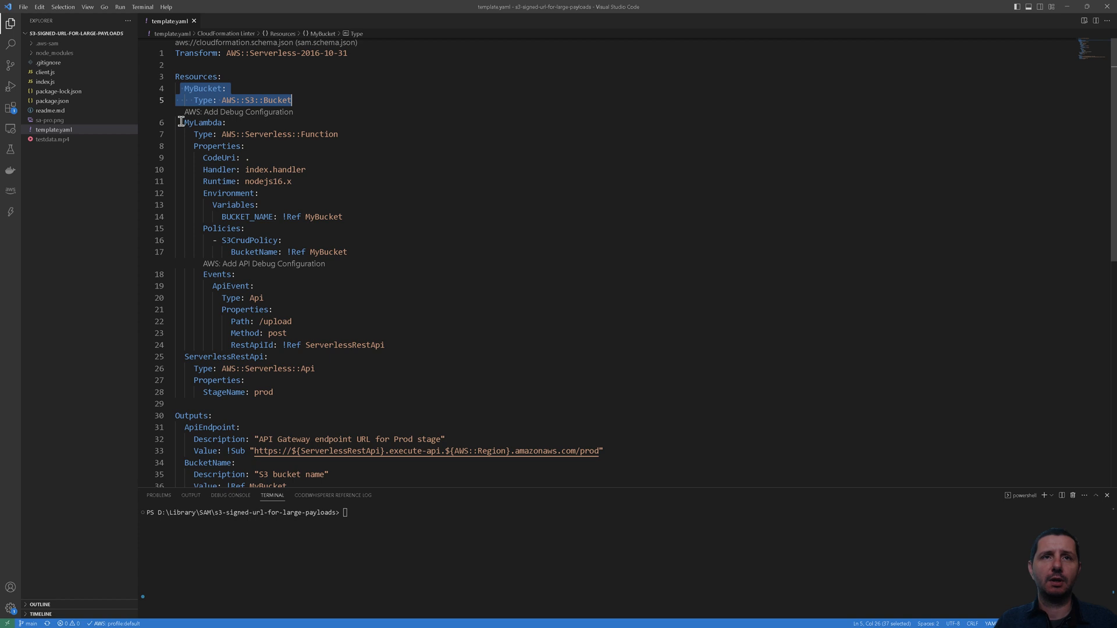
{"action": "left_click", "coordinate": [245, 228]}
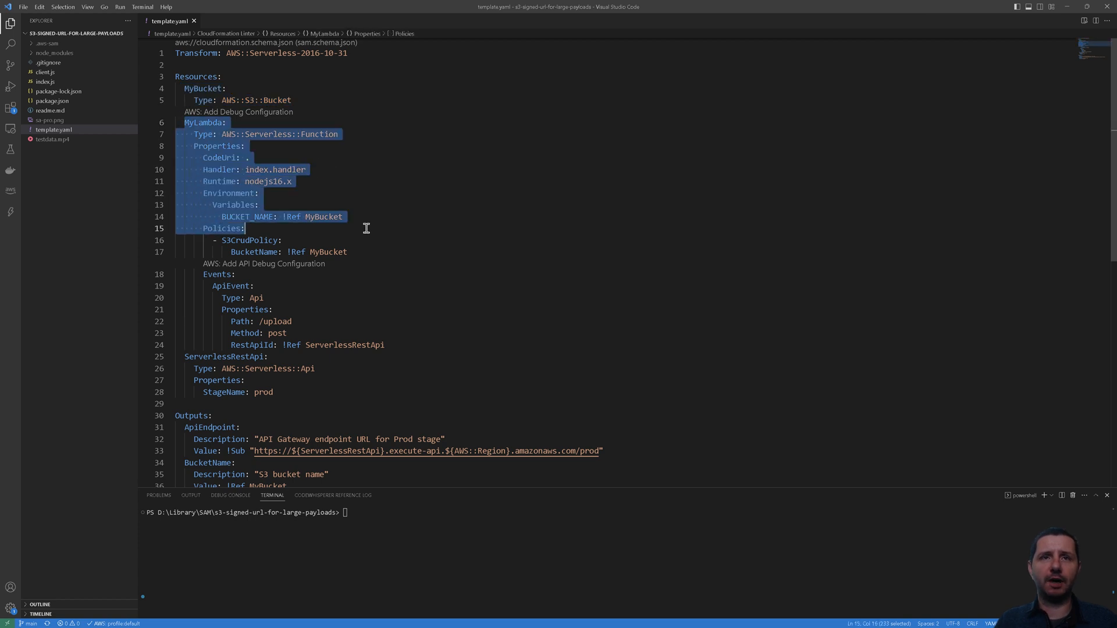
{"action": "left_click", "coordinate": [363, 252]}
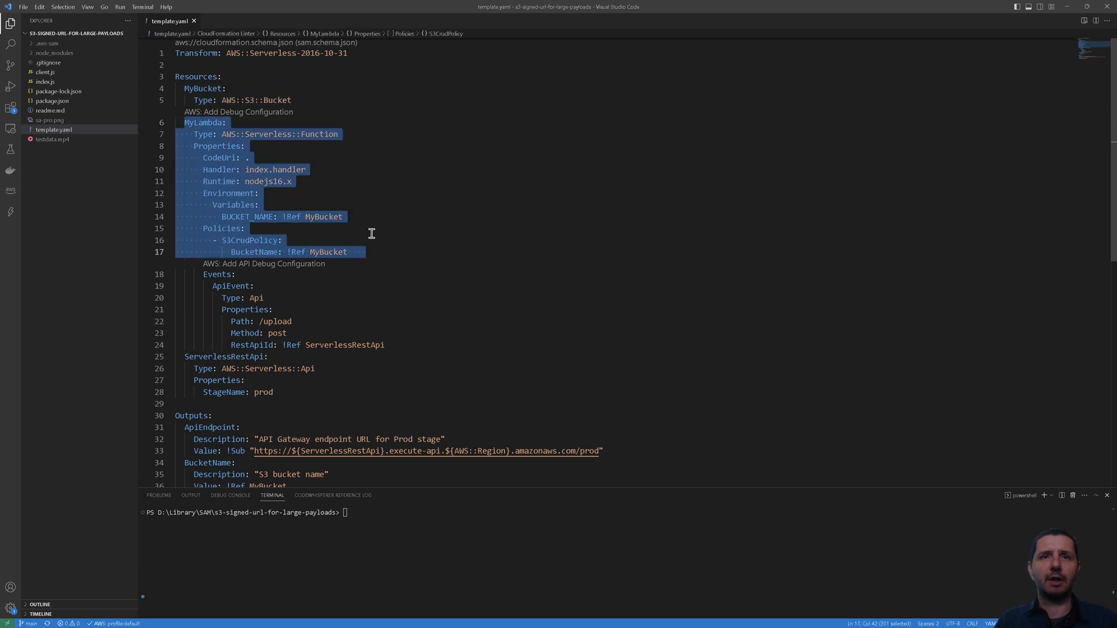
{"action": "mouse_move", "coordinate": [264, 223]}
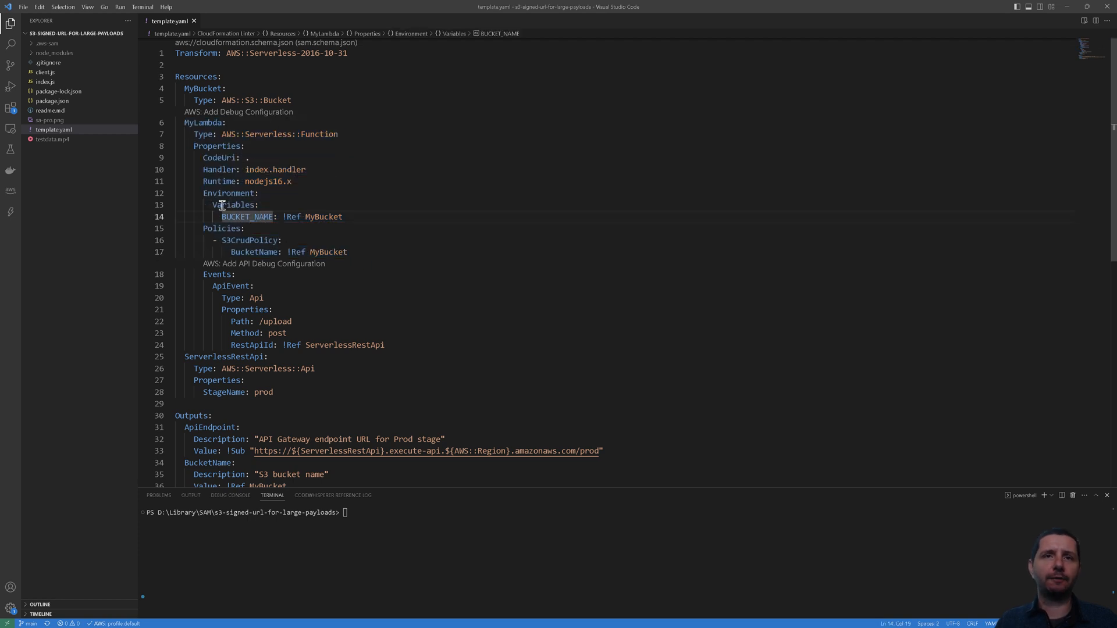
Highlight the API event, ServerlessRestApi, post method and Outputs blocks
{"action": "left_click", "coordinate": [195, 134]}
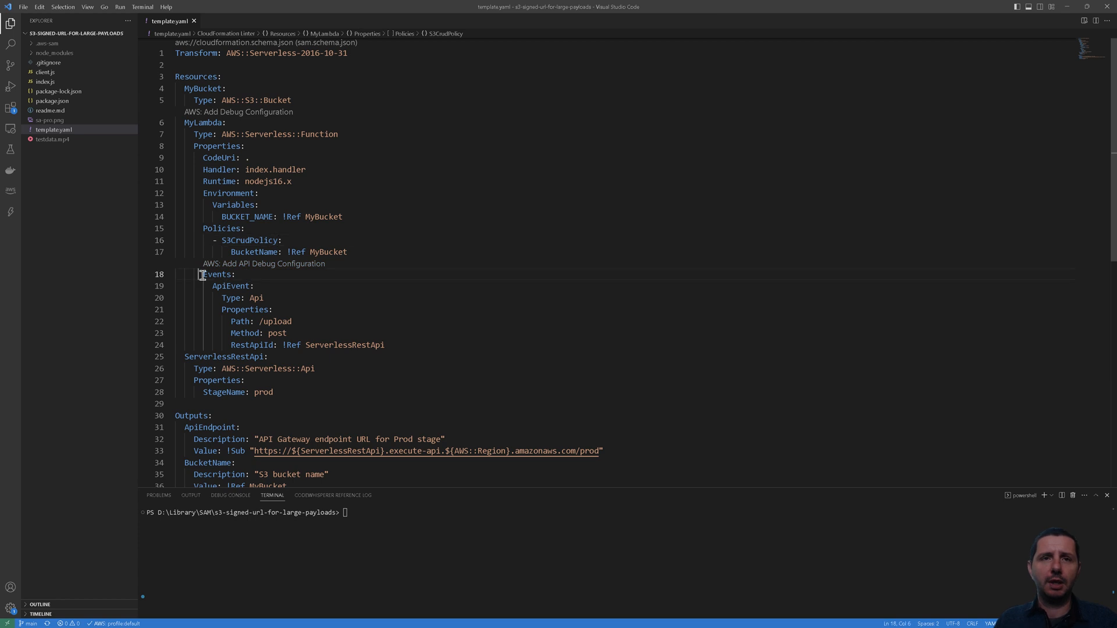
{"action": "left_click_drag", "start_coordinate": [202, 274], "coordinate": [272, 392]}
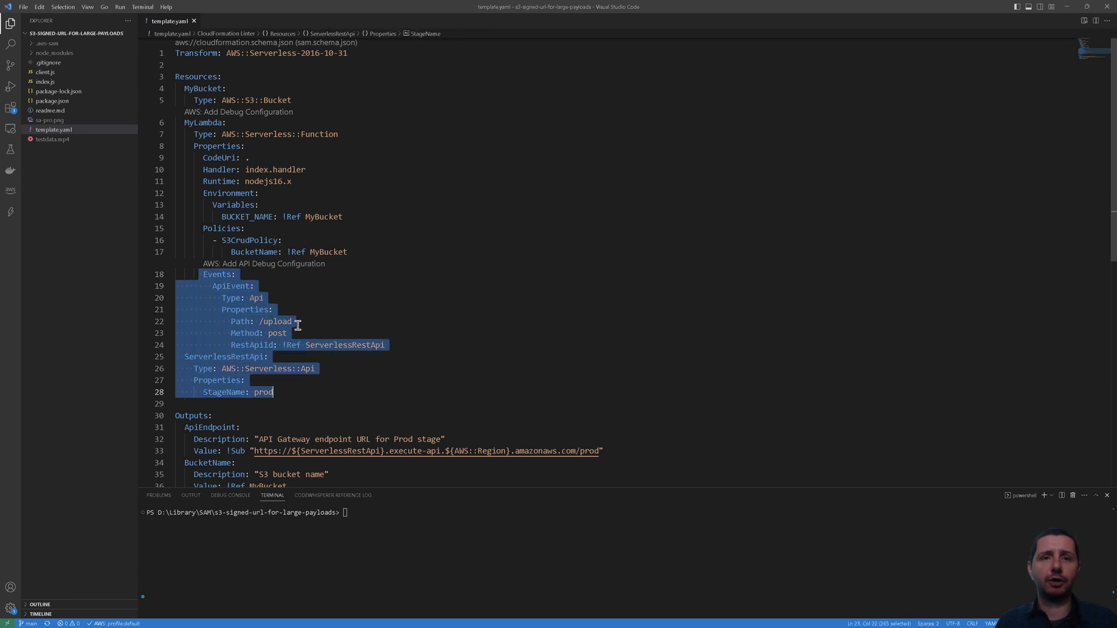
{"action": "double_click", "coordinate": [277, 321]}
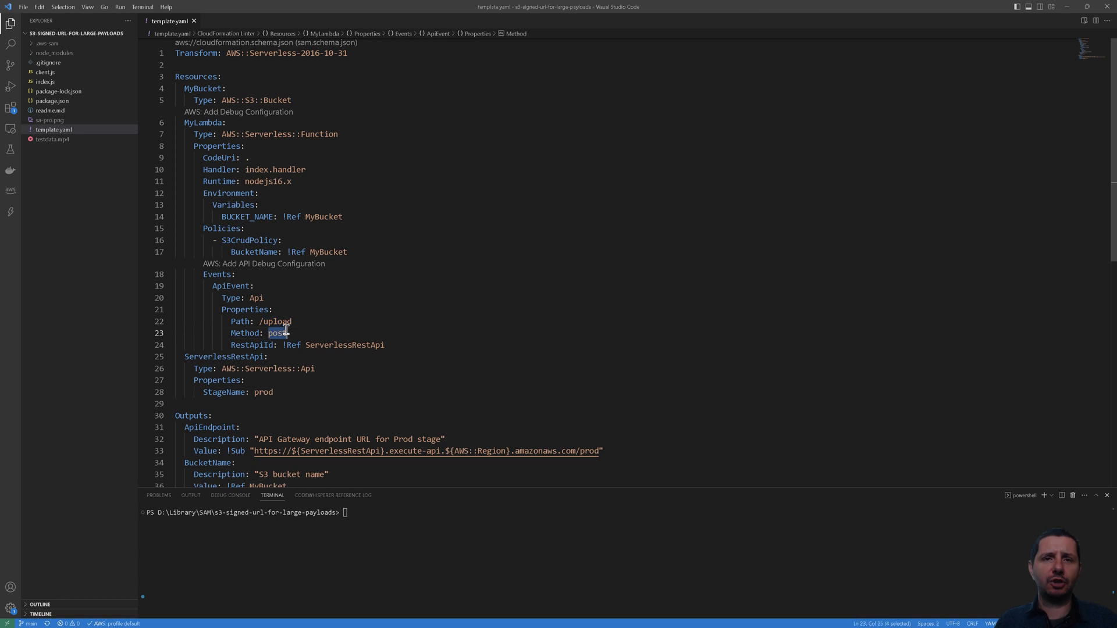
{"action": "mouse_move", "coordinate": [283, 370]}
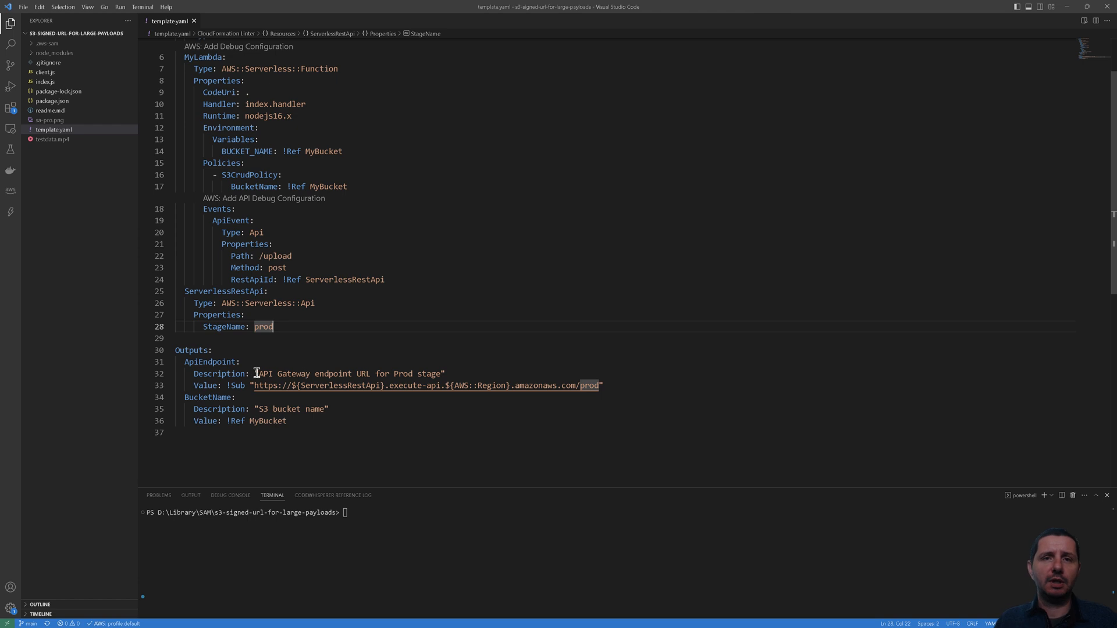
{"action": "left_click_drag", "start_coordinate": [257, 373], "coordinate": [350, 374]}
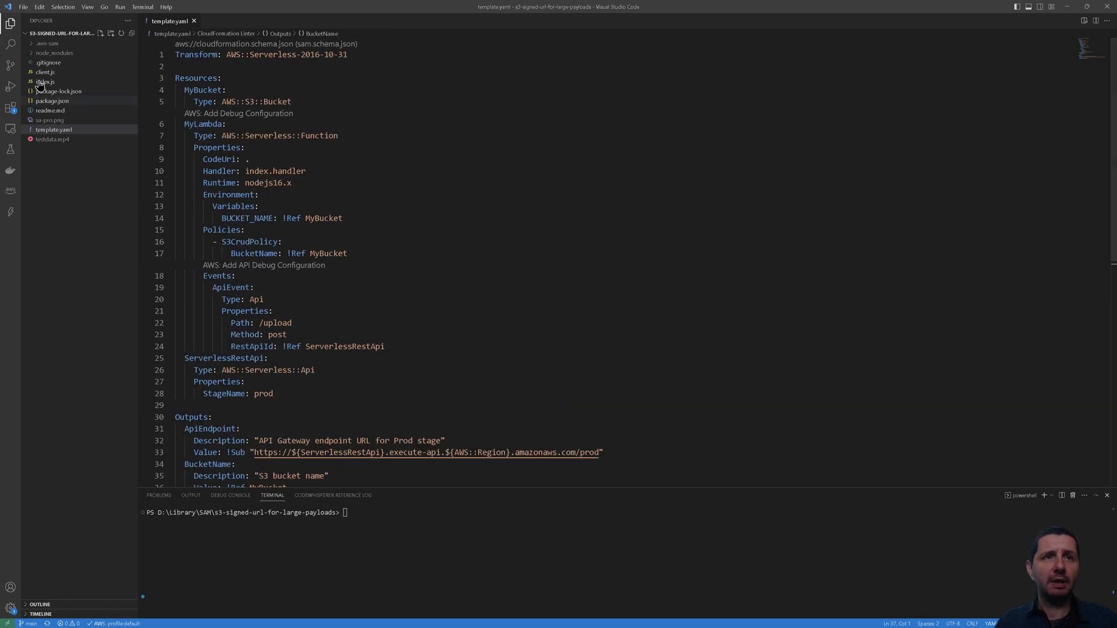
Open index.js and highlight bucketName, the putObject operation and the request body parsing
{"action": "left_click", "coordinate": [44, 81]}
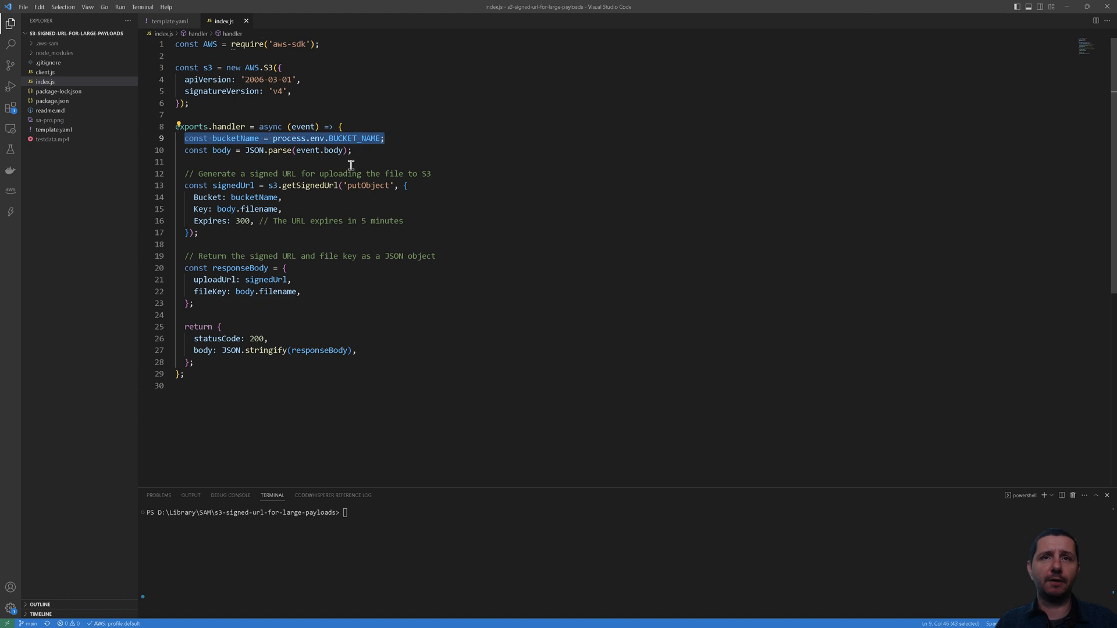
{"action": "left_click", "coordinate": [241, 185]}
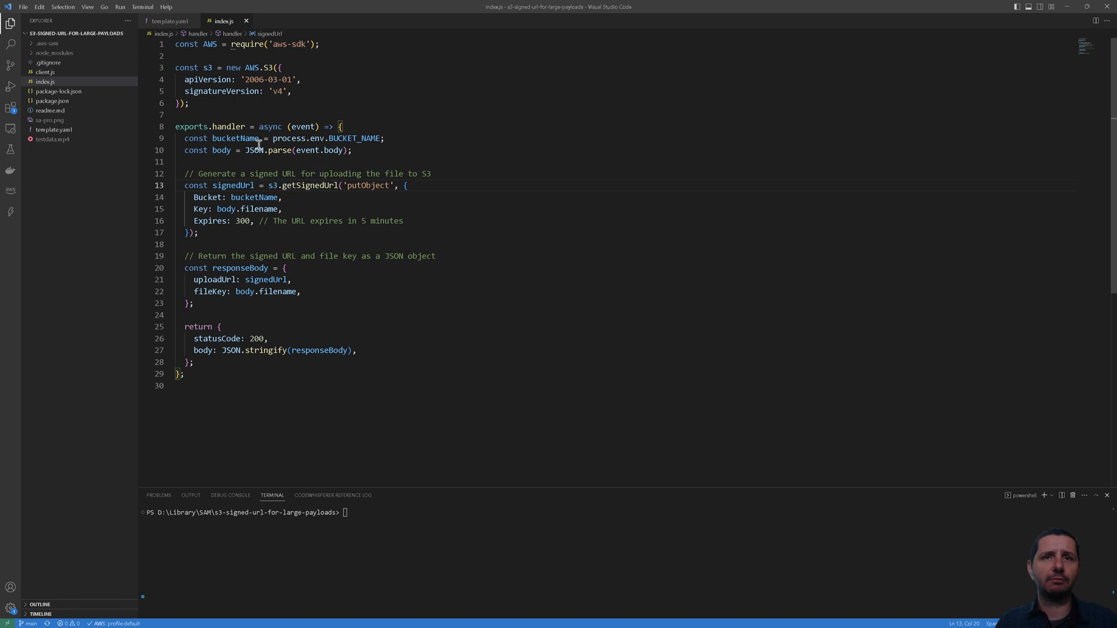
{"action": "mouse_move", "coordinate": [274, 149]}
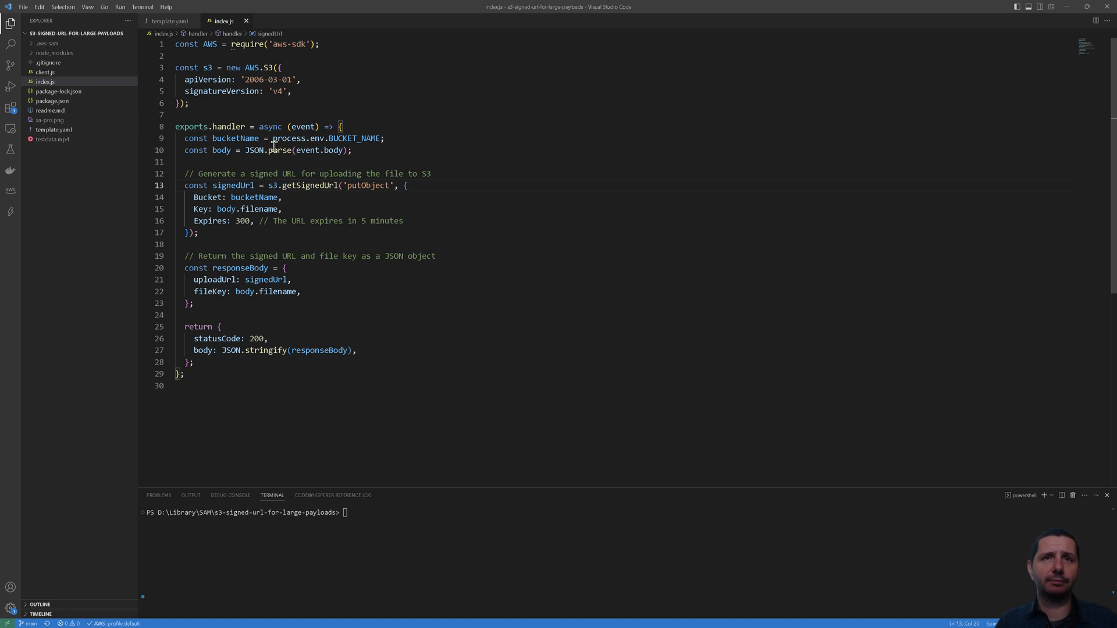
{"action": "left_click", "coordinate": [299, 185]}
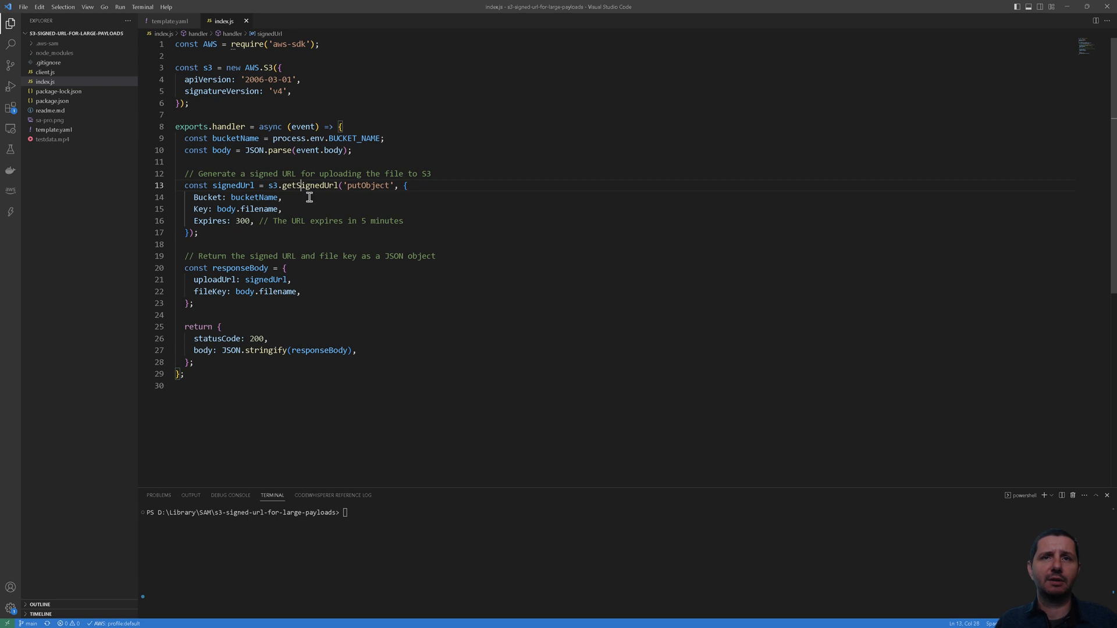
{"action": "double_click", "coordinate": [367, 185]}
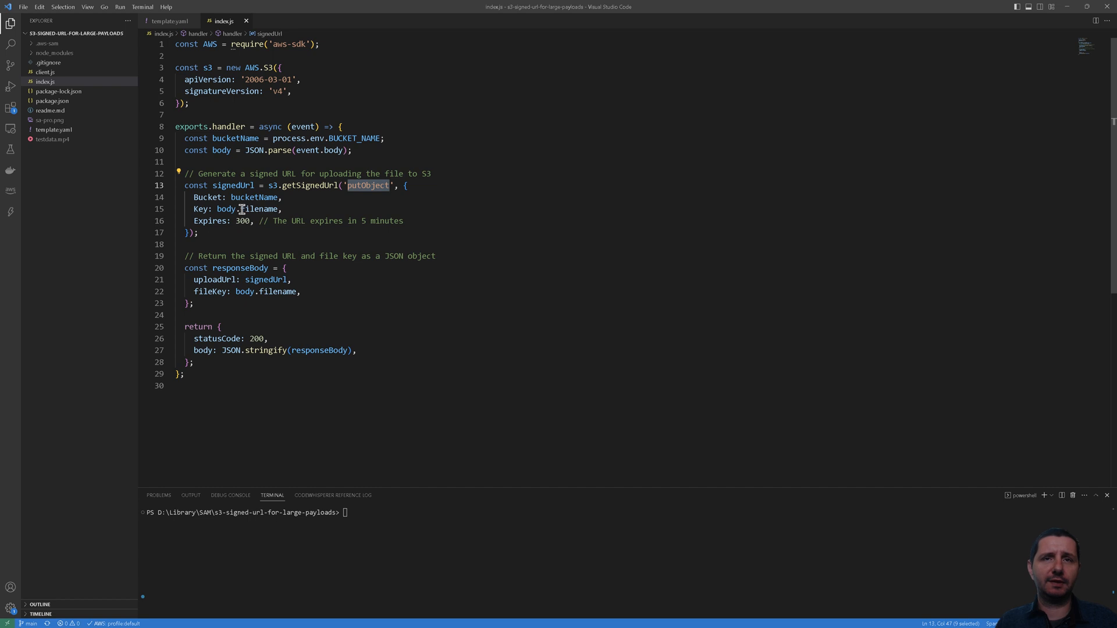
{"action": "double_click", "coordinate": [252, 197]}
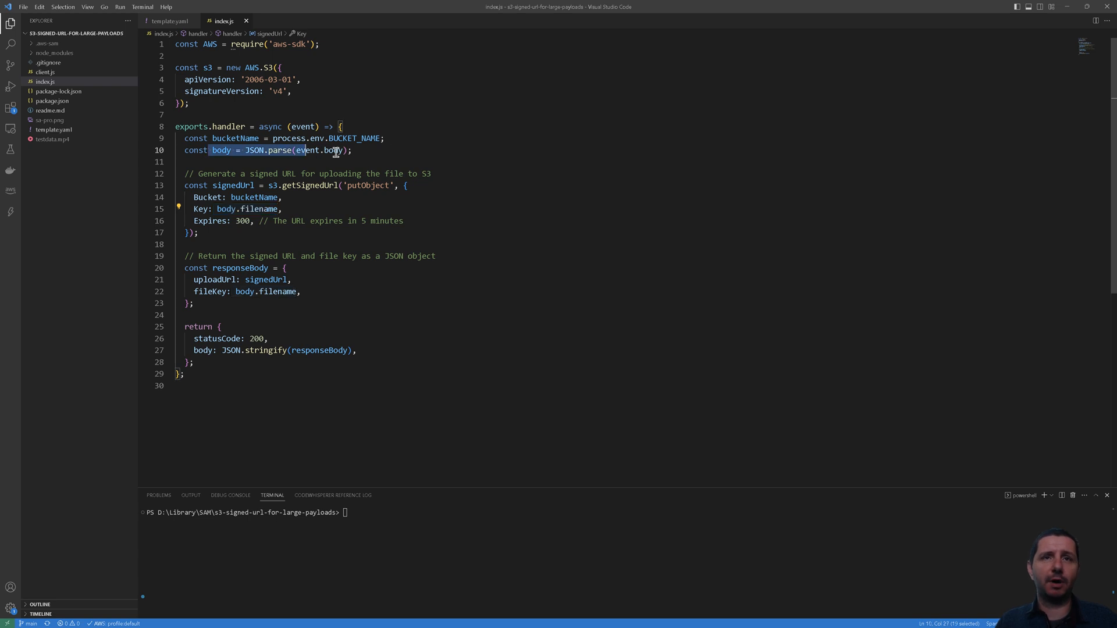
Highlight the five-minute expiry comment and the uploadUrl and fileKey response fields
{"action": "left_click", "coordinate": [226, 221]}
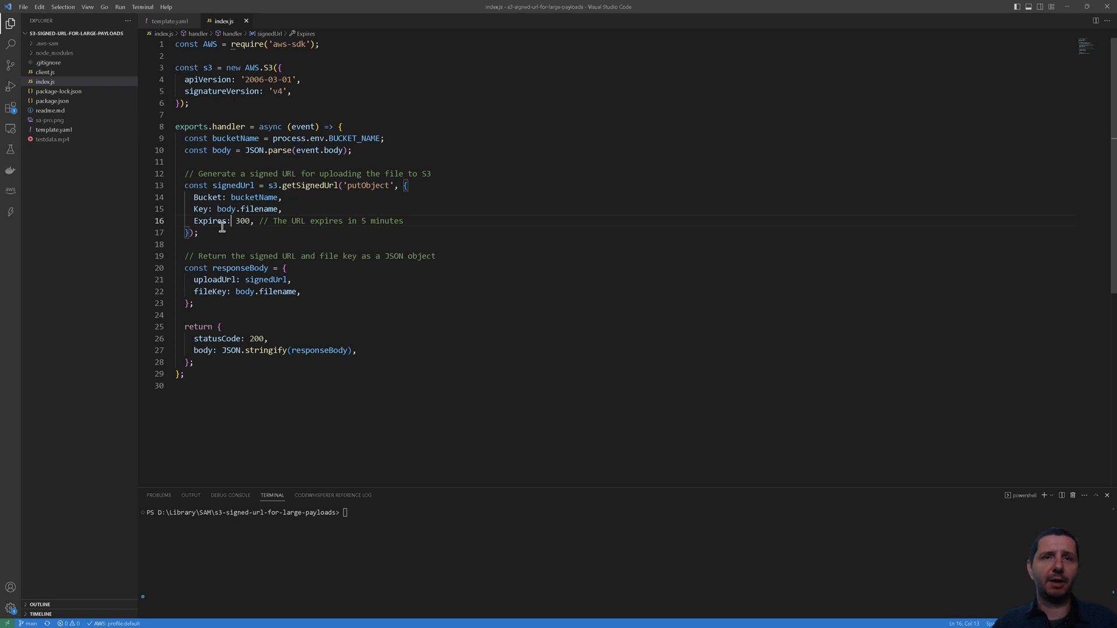
{"action": "double_click", "coordinate": [242, 220]}
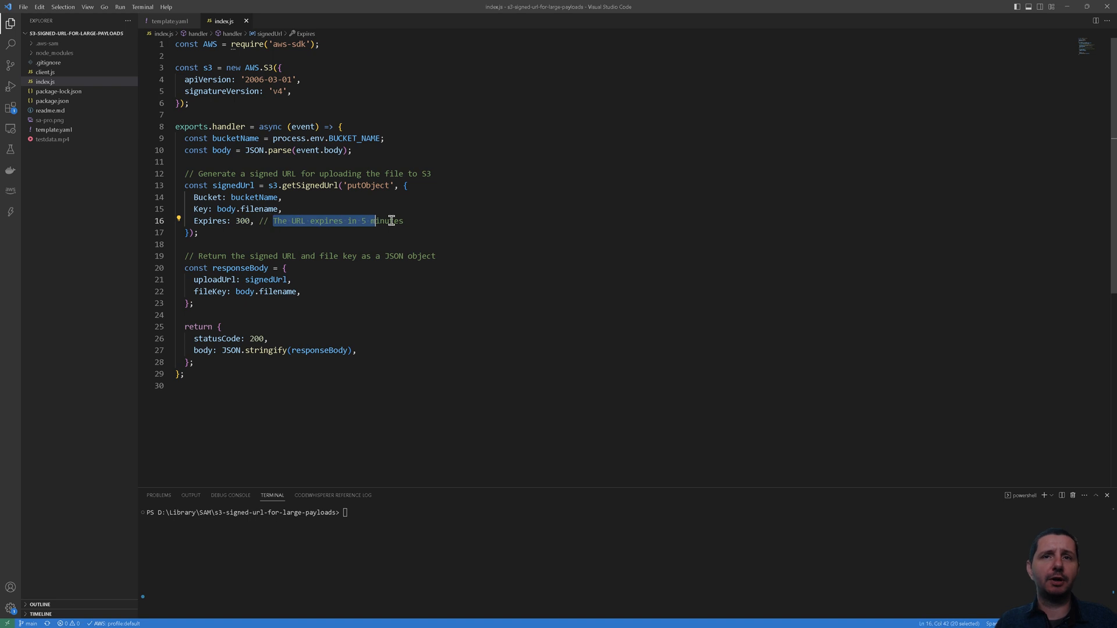
{"action": "left_click", "coordinate": [315, 232]}
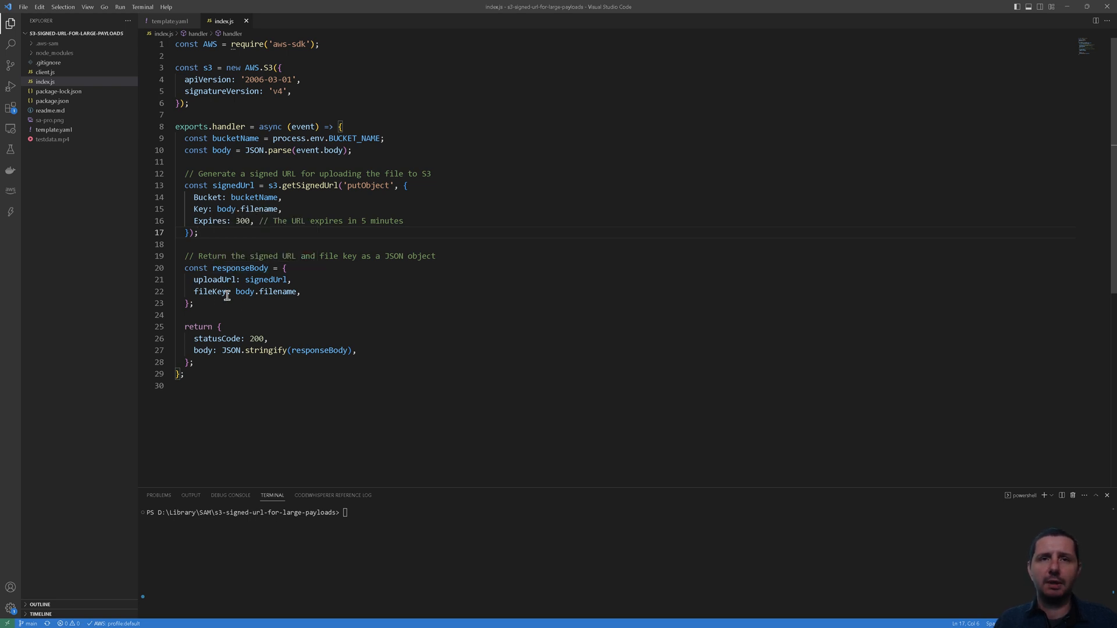
{"action": "double_click", "coordinate": [213, 279]}
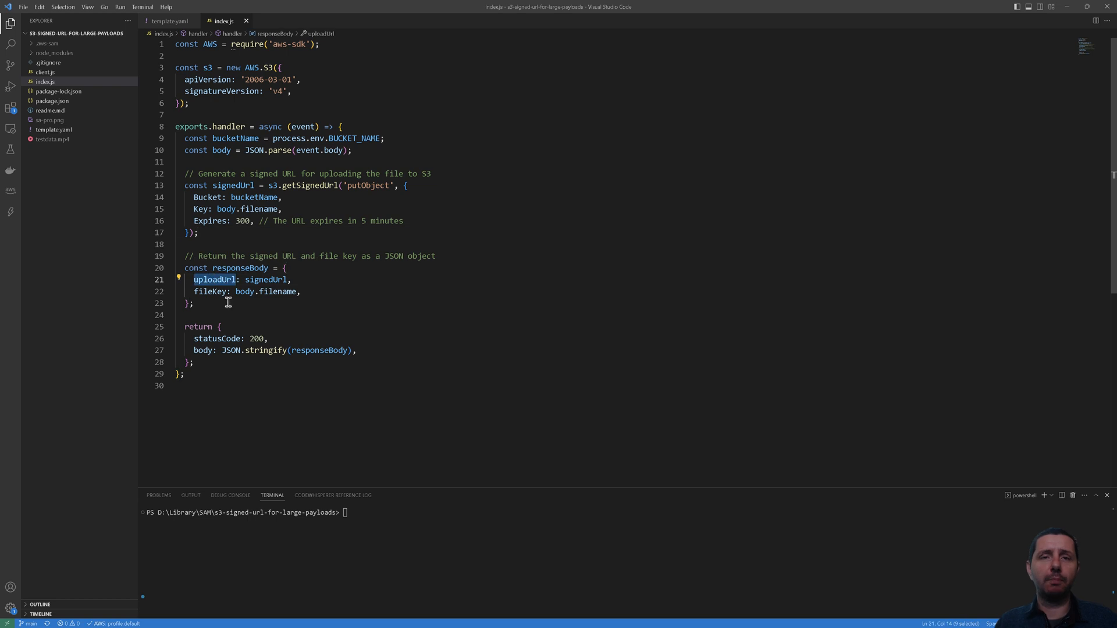
{"action": "left_click", "coordinate": [217, 292]}
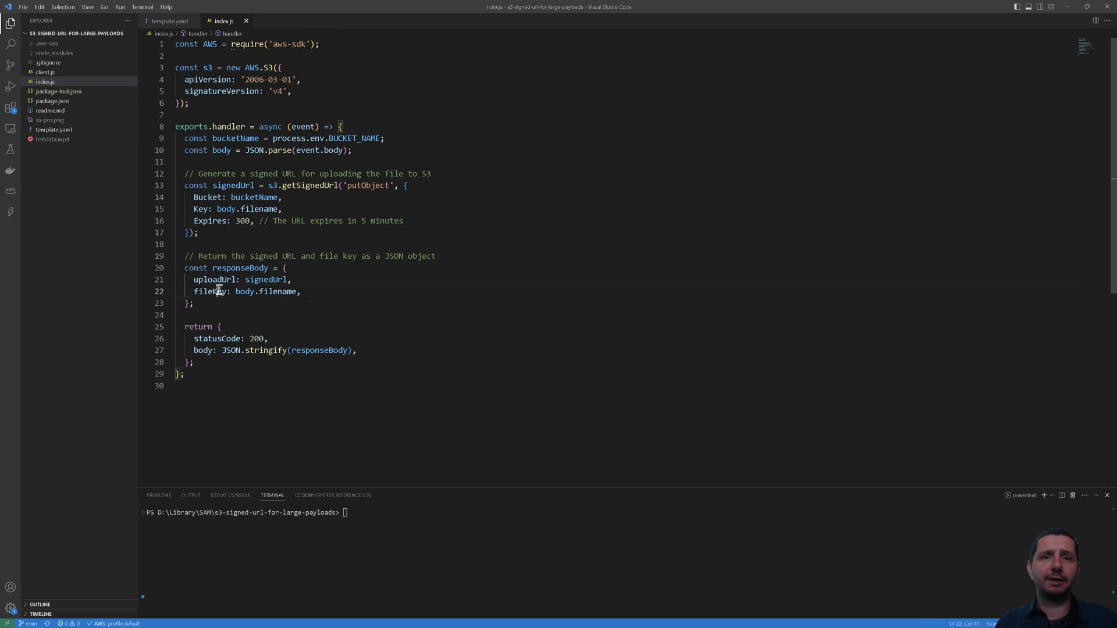
{"action": "double_click", "coordinate": [209, 292]}
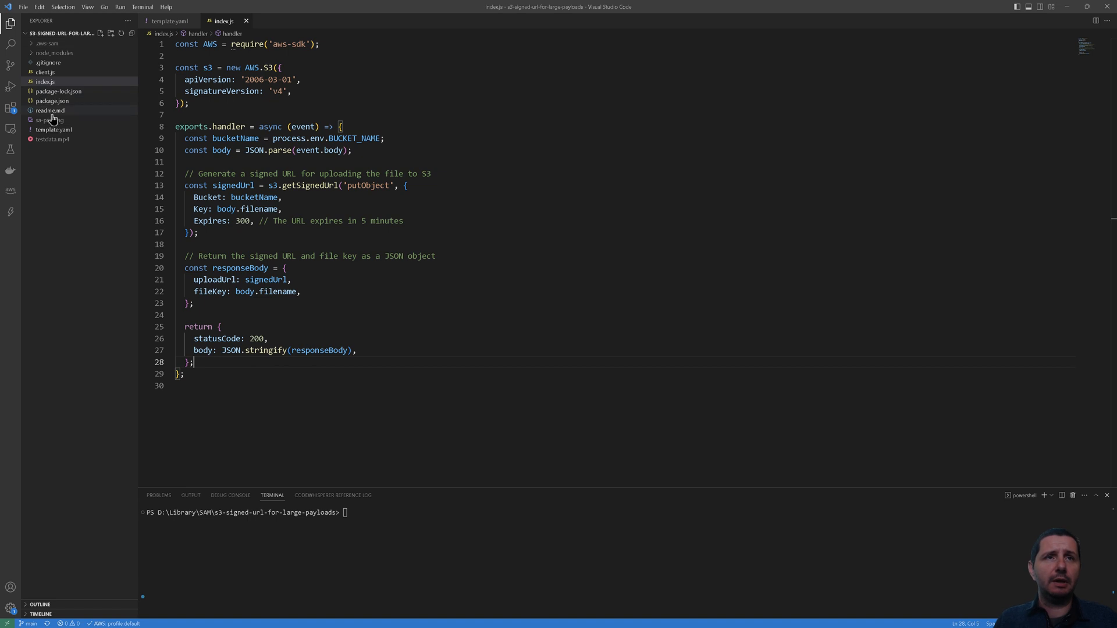
{"action": "left_click", "coordinate": [44, 72]}
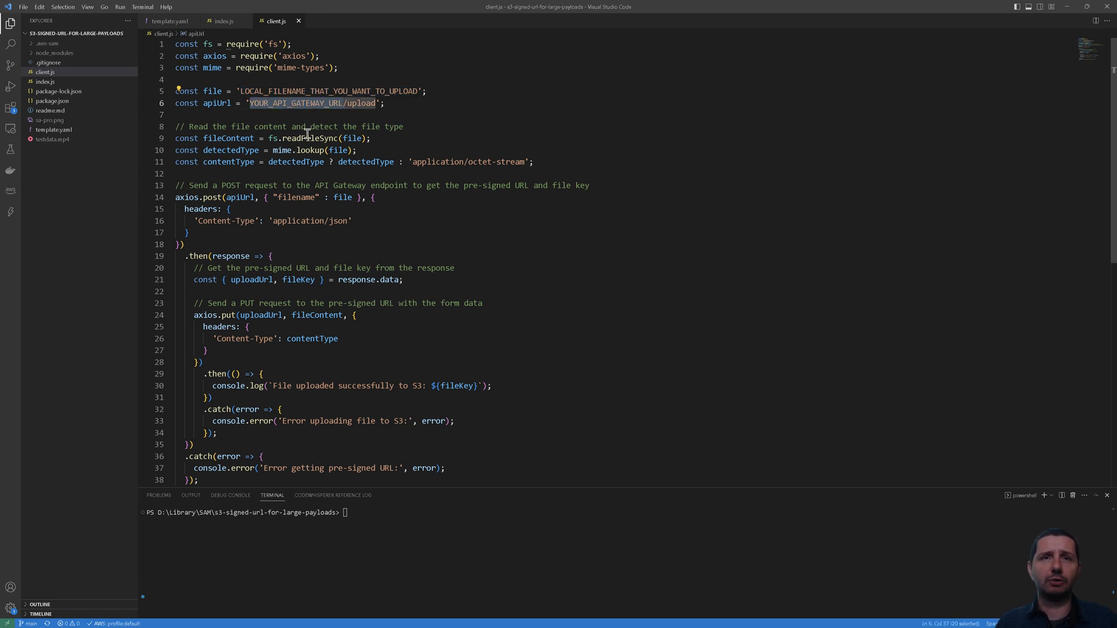
{"action": "left_click", "coordinate": [267, 185]}
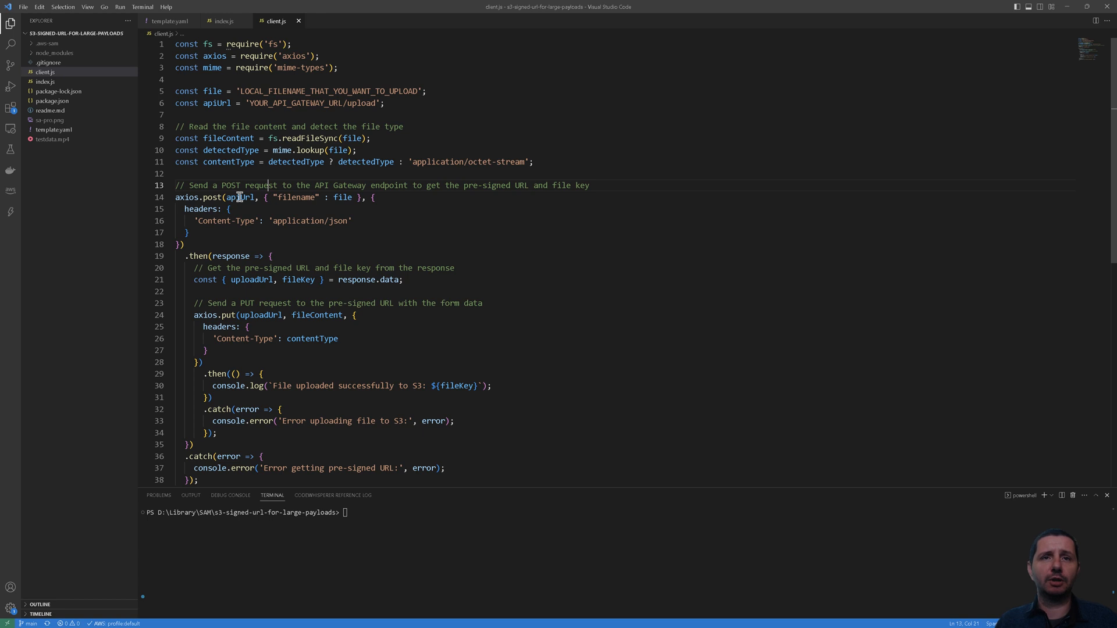
{"action": "double_click", "coordinate": [239, 197]}
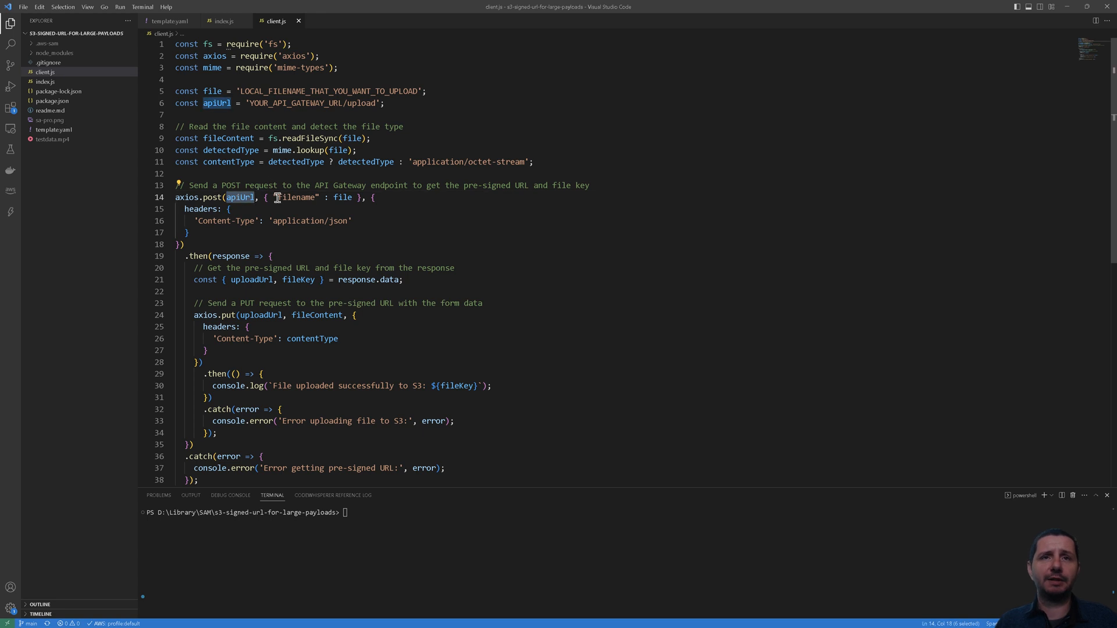
{"action": "mouse_move", "coordinate": [342, 197]}
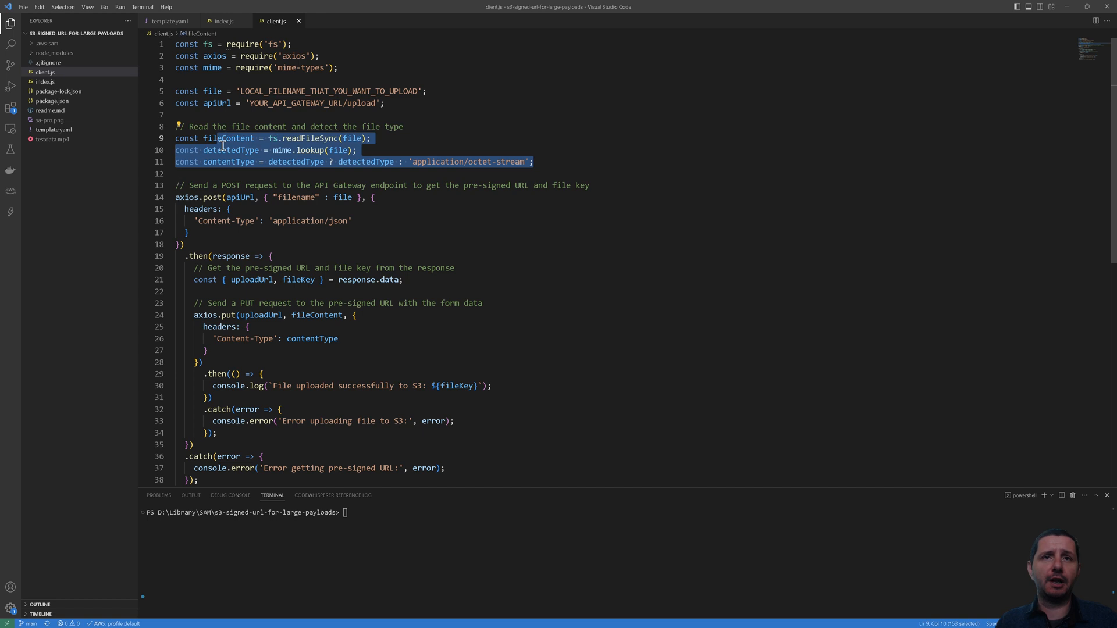
{"action": "mouse_move", "coordinate": [280, 245]}
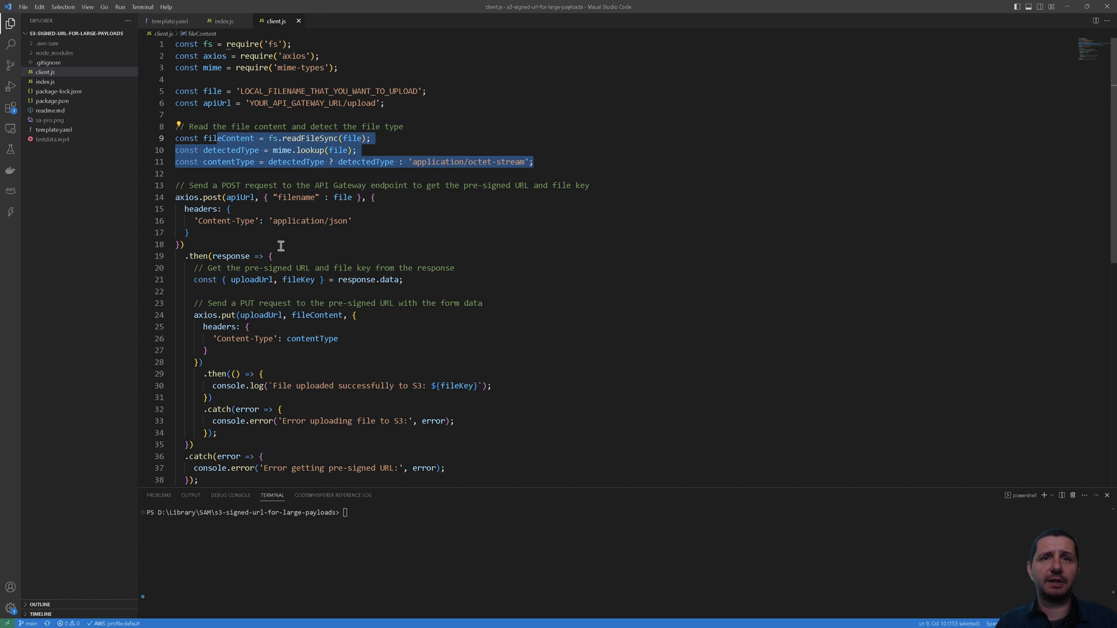
{"action": "left_click", "coordinate": [211, 245]}
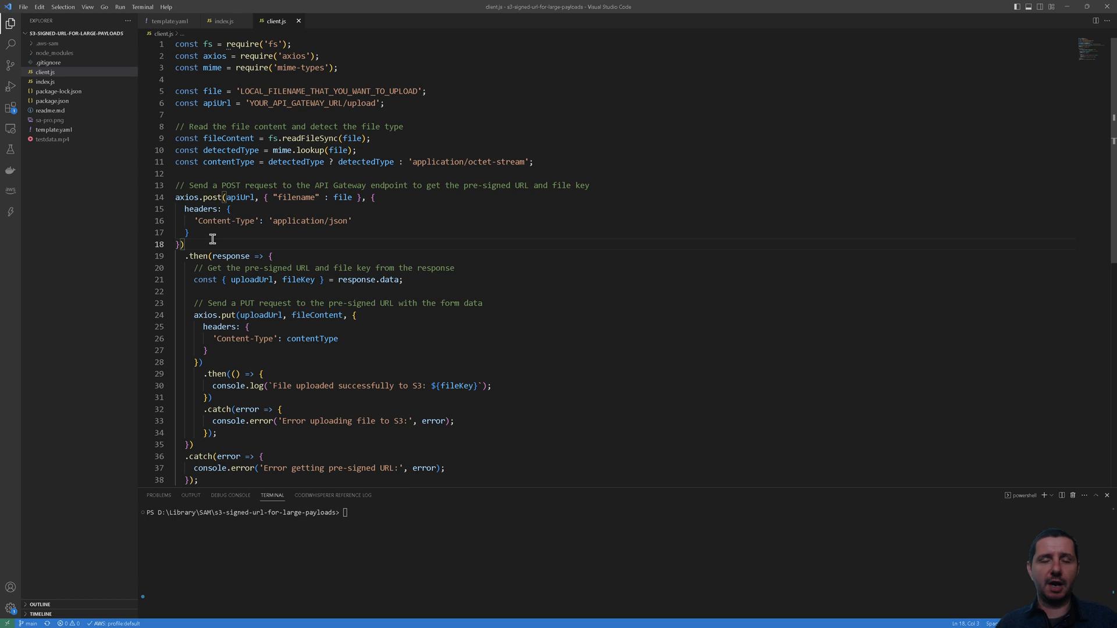
{"action": "scroll", "scroll_direction": "down", "scroll_amount": 3}
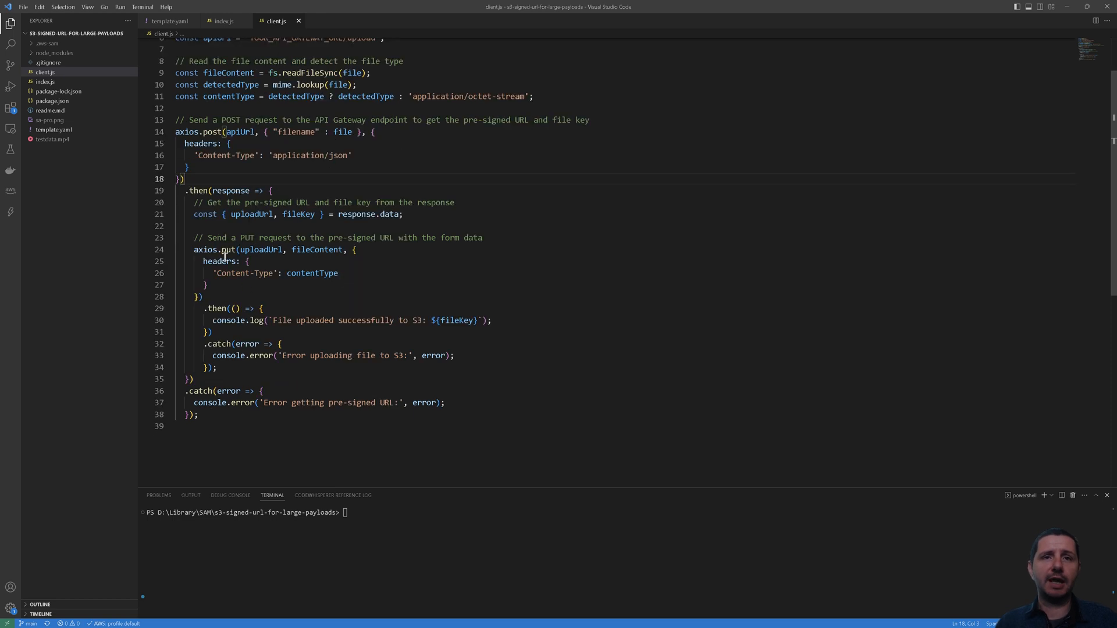
{"action": "double_click", "coordinate": [227, 250]}
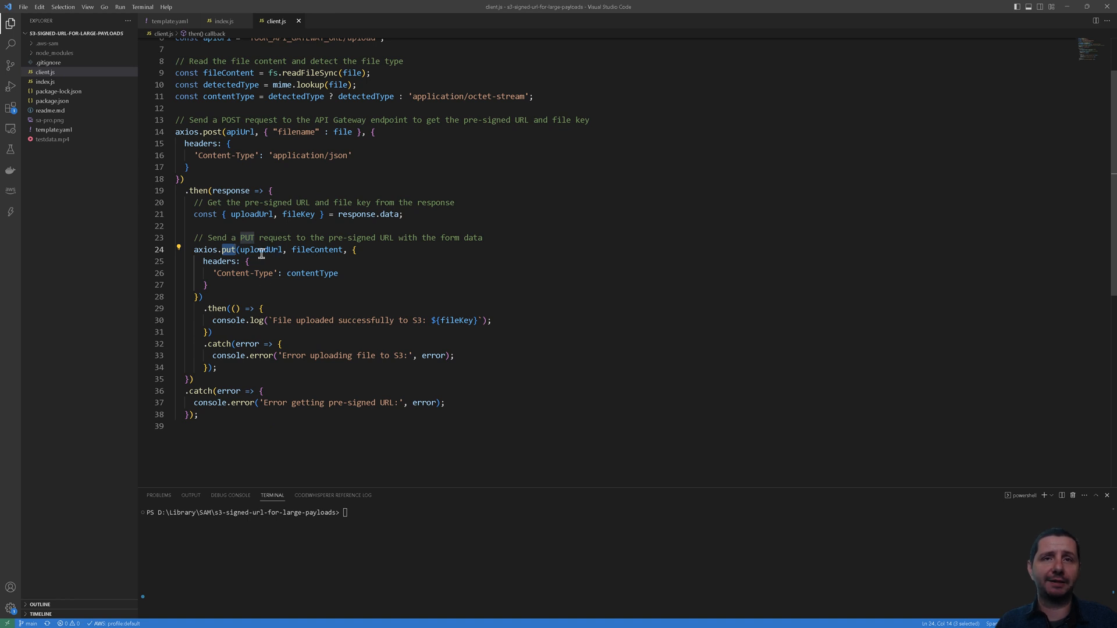
{"action": "double_click", "coordinate": [260, 250]}
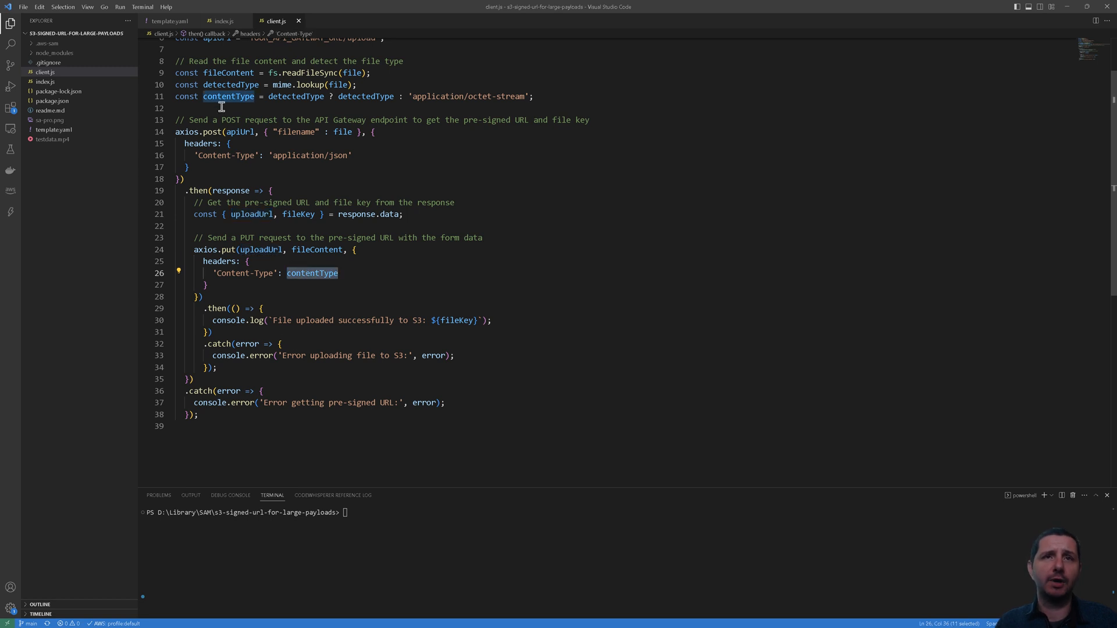
{"action": "mouse_move", "coordinate": [279, 364]}
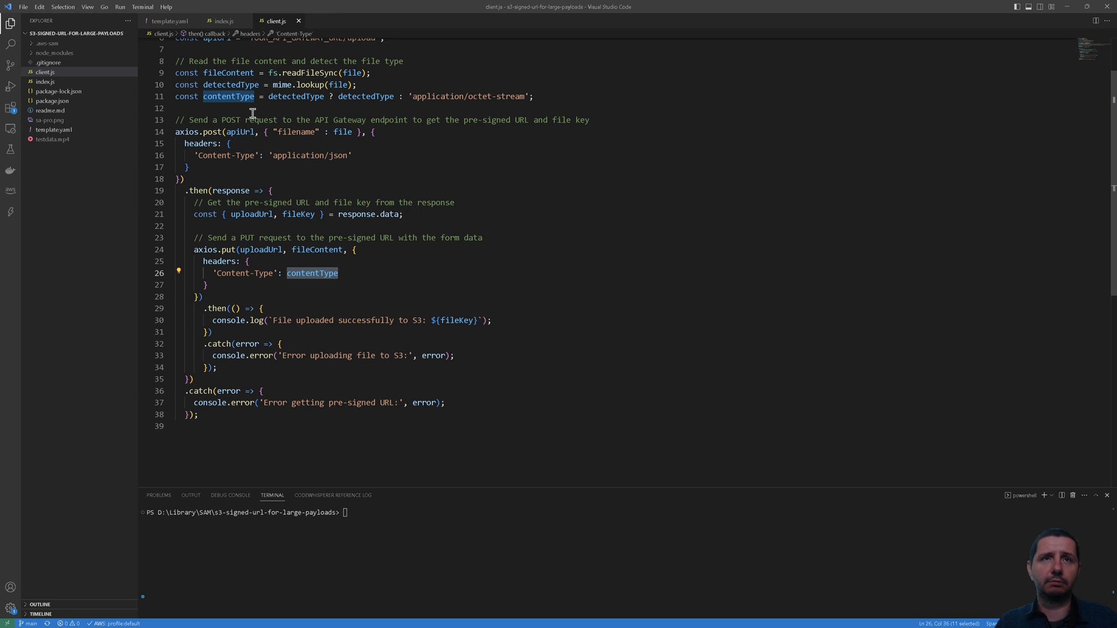
{"action": "scroll", "scroll_direction": "down", "scroll_amount": 3}
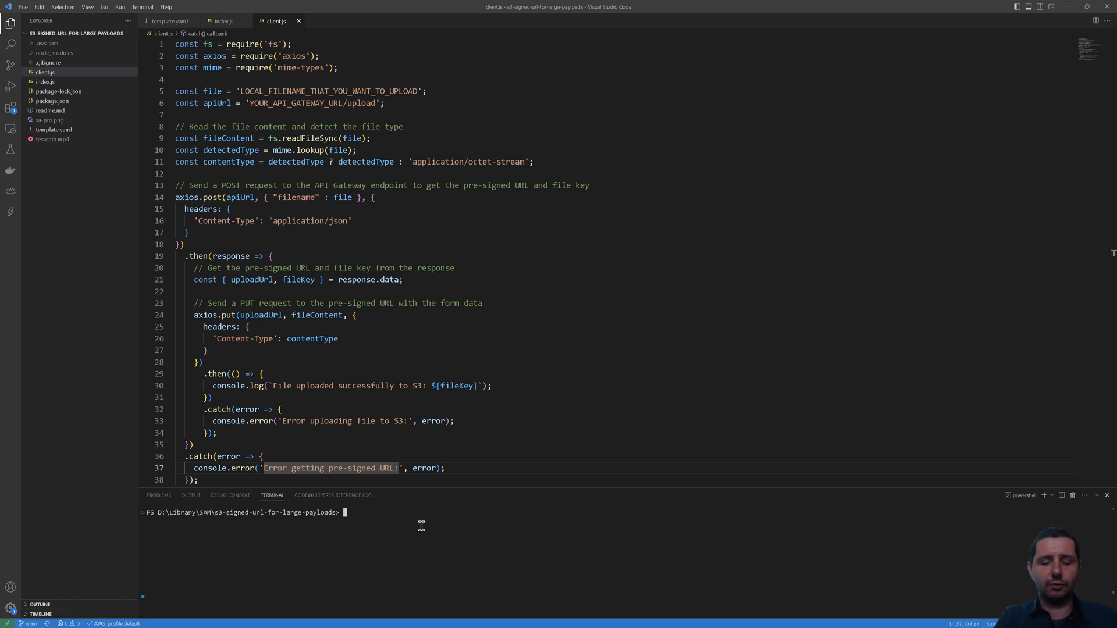
Start 'sam deploy --guided' with stack name s3-signed-files and the default region us-east-1
{"action": "type", "text": "sam deploy"}
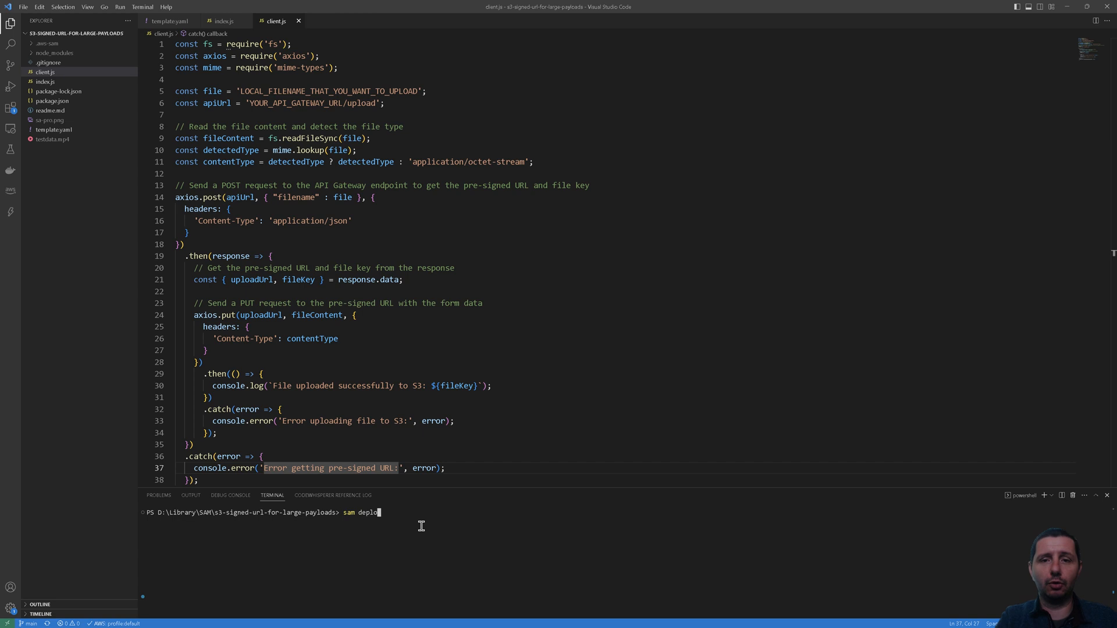
{"action": "type", "text": "--guided"}
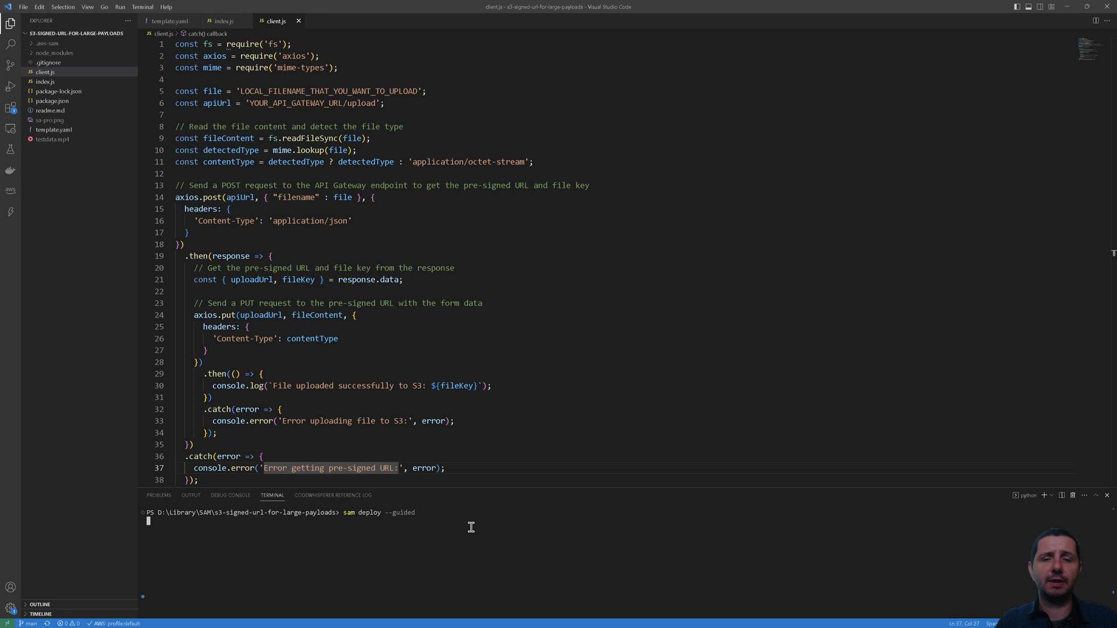
{"action": "mouse_move", "coordinate": [502, 485]}
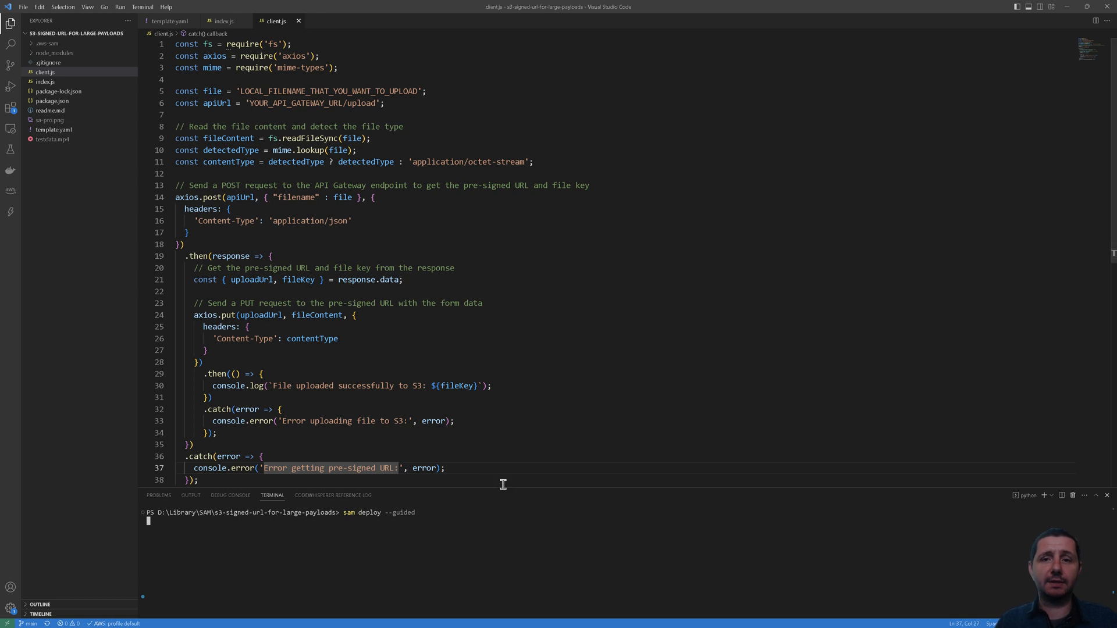
{"action": "left_click_drag", "start_coordinate": [514, 485], "coordinate": [514, 450]}
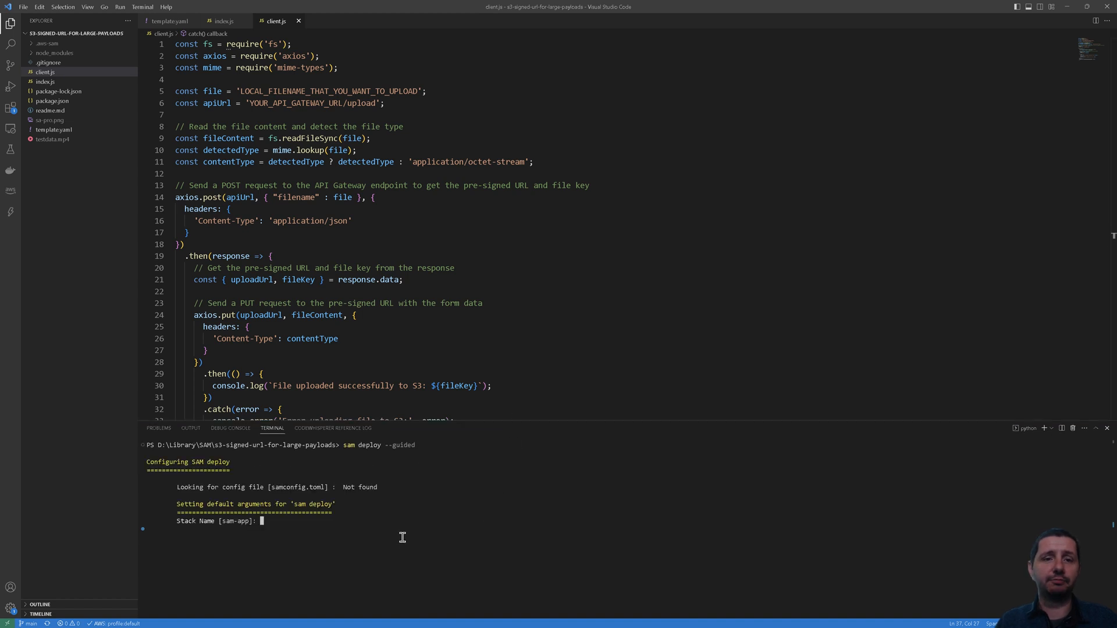
{"action": "type", "text": "s3-"}
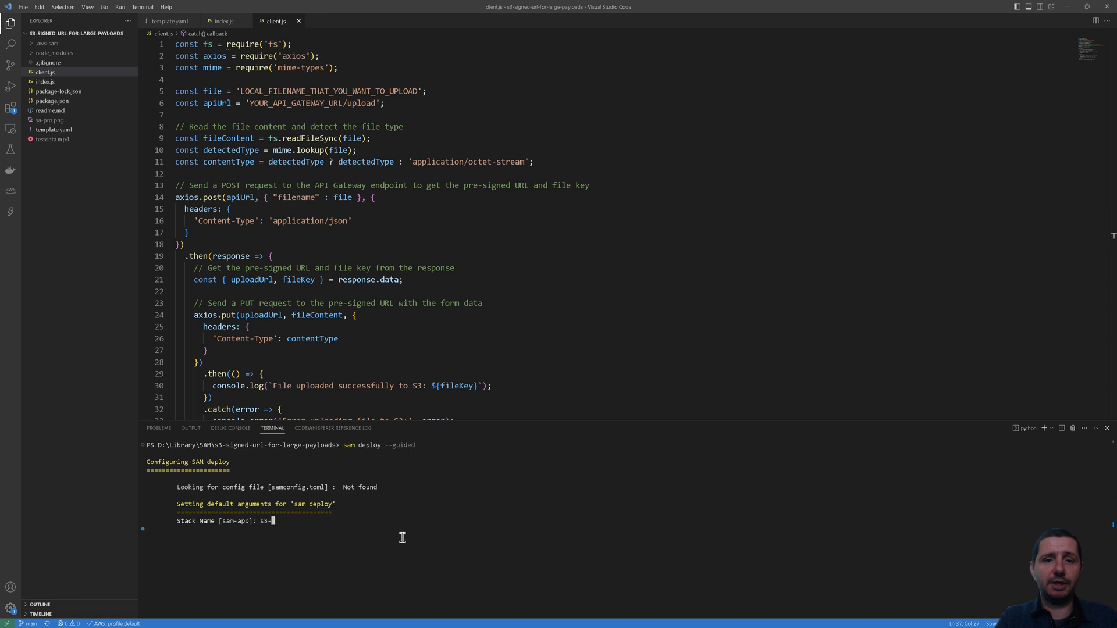
{"action": "type", "text": "signed-files"}
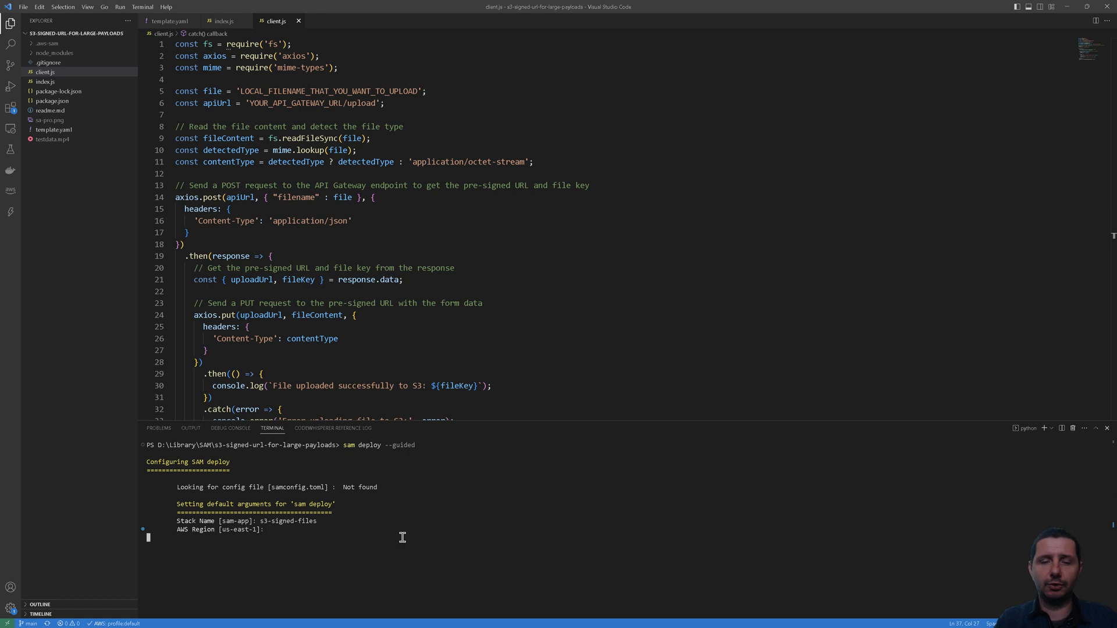
{"action": "key", "text": "Enter"}
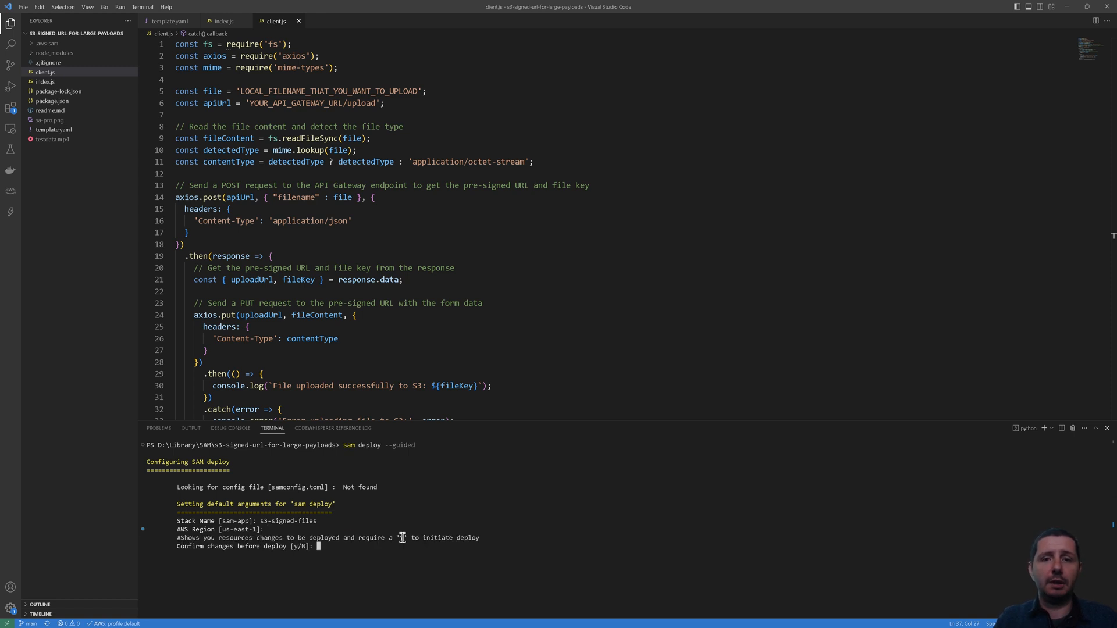
Answer y to confirm changes, allow IAM role creation, disable rollback and accept MyLambda without authorization
{"action": "type", "text": "y"}
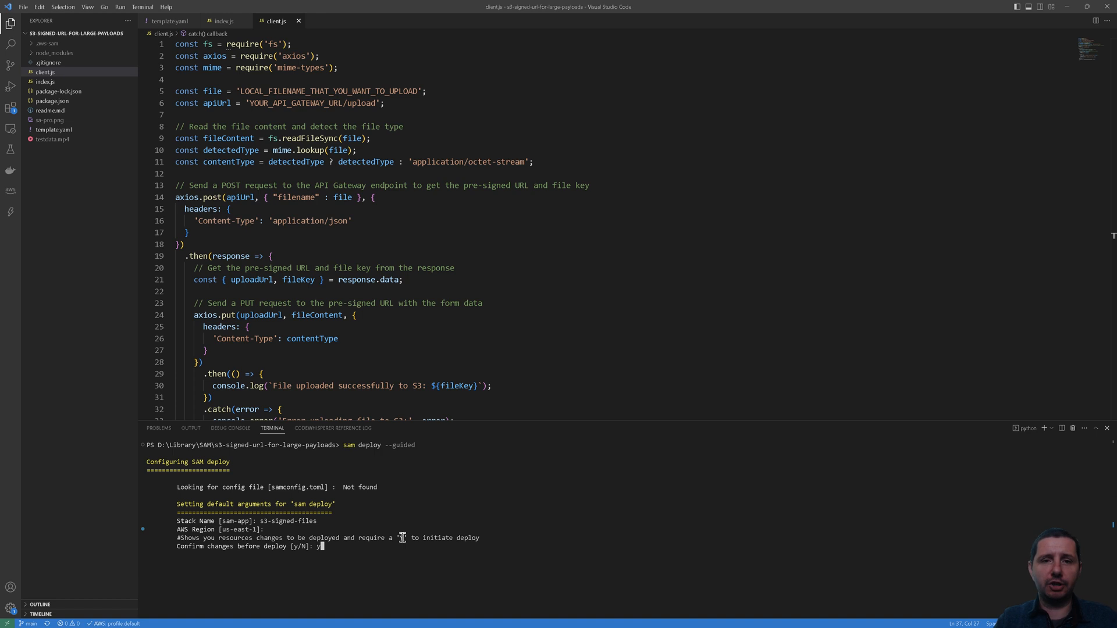
{"action": "key", "text": "enter"}
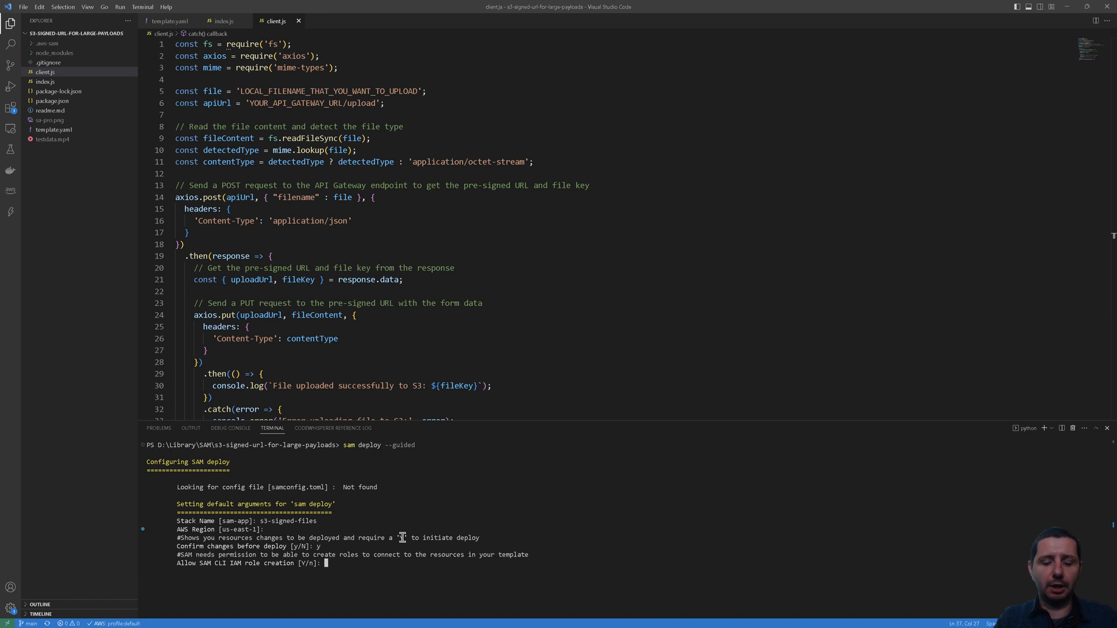
{"action": "type", "text": "y"}
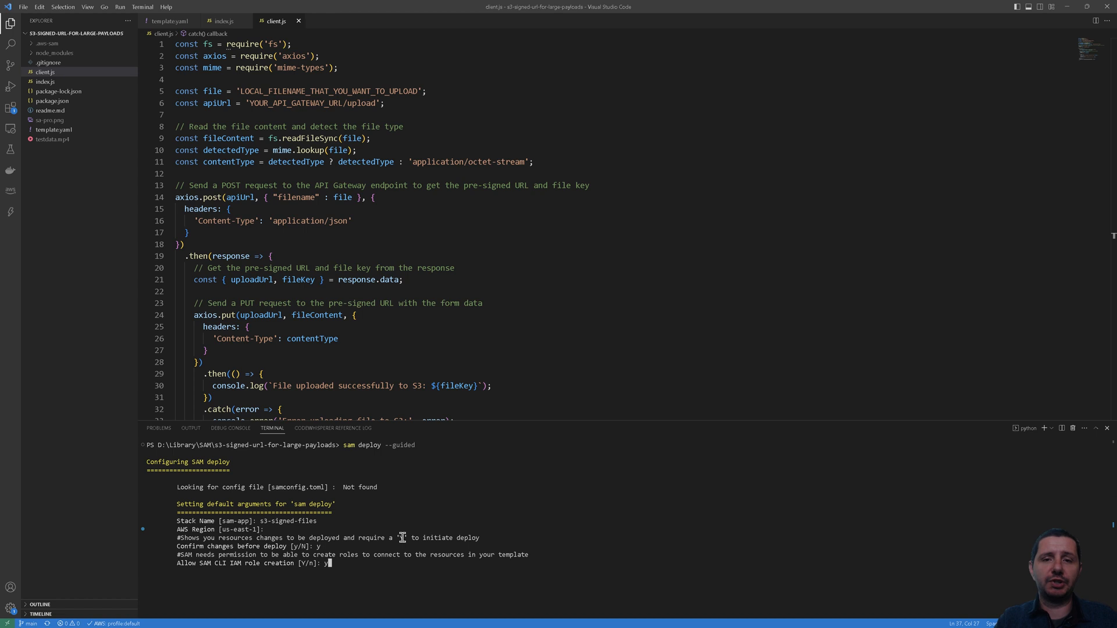
{"action": "key", "text": "enter"}
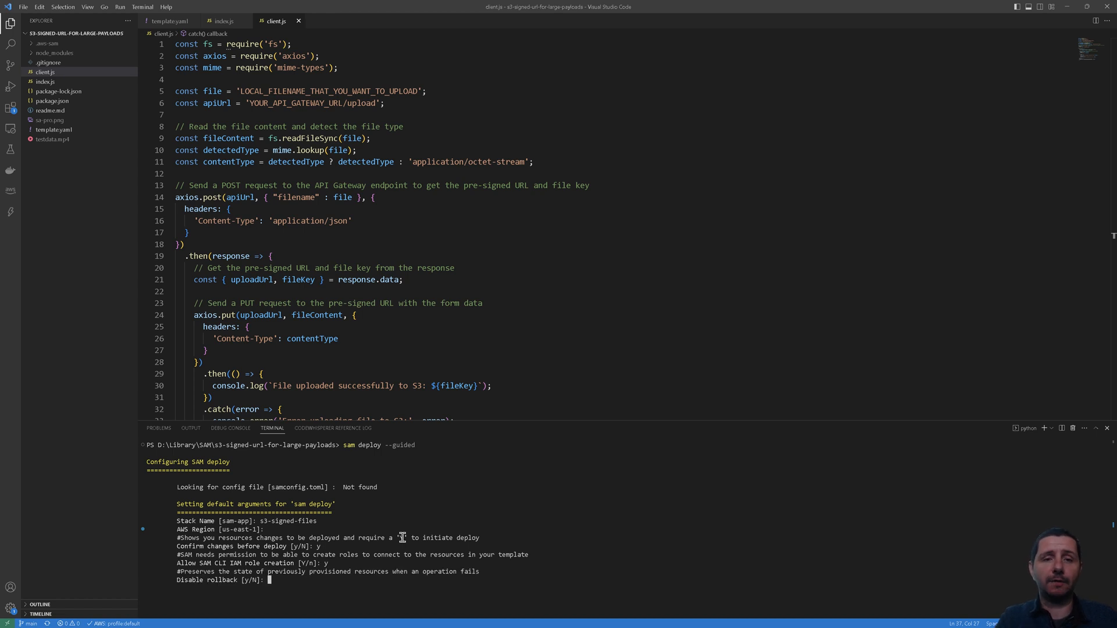
{"action": "type", "text": "y"}
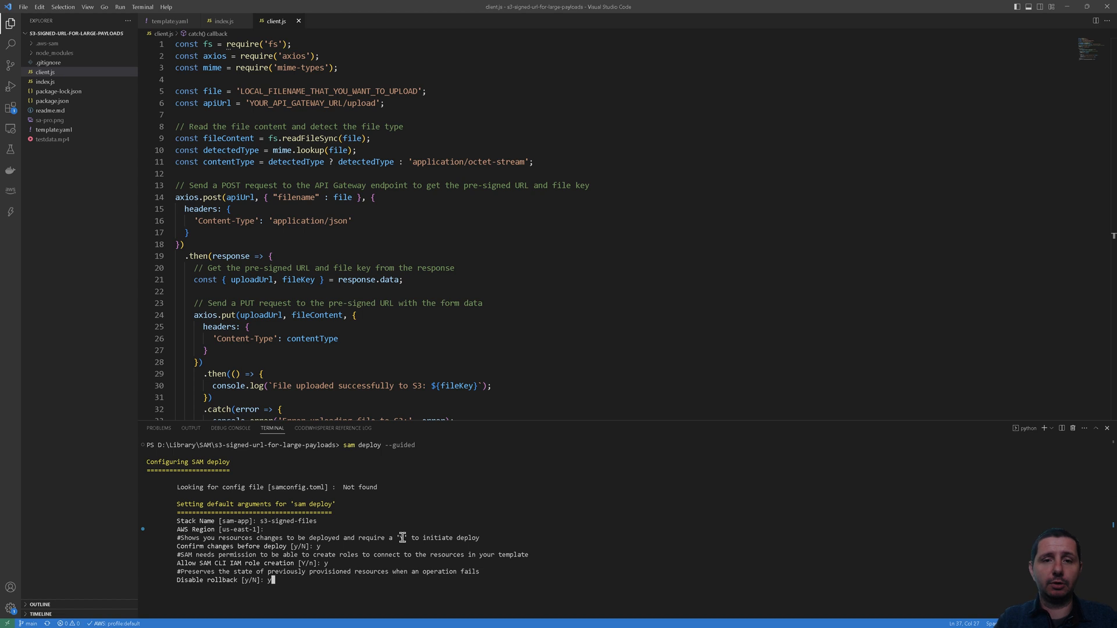
{"action": "key", "text": "enter"}
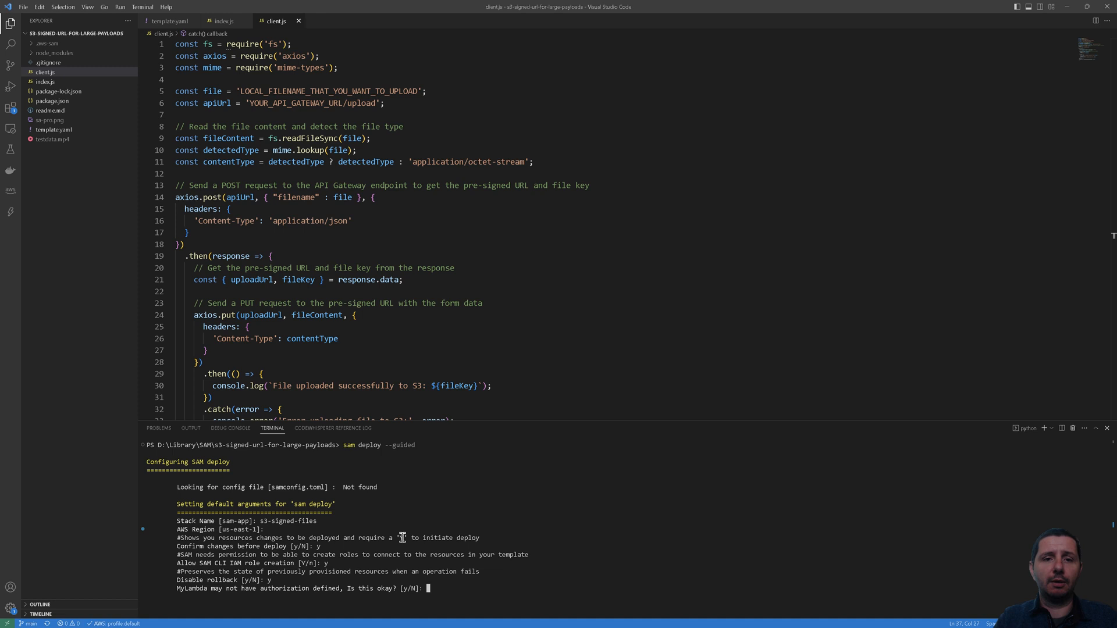
{"action": "type", "text": "y"}
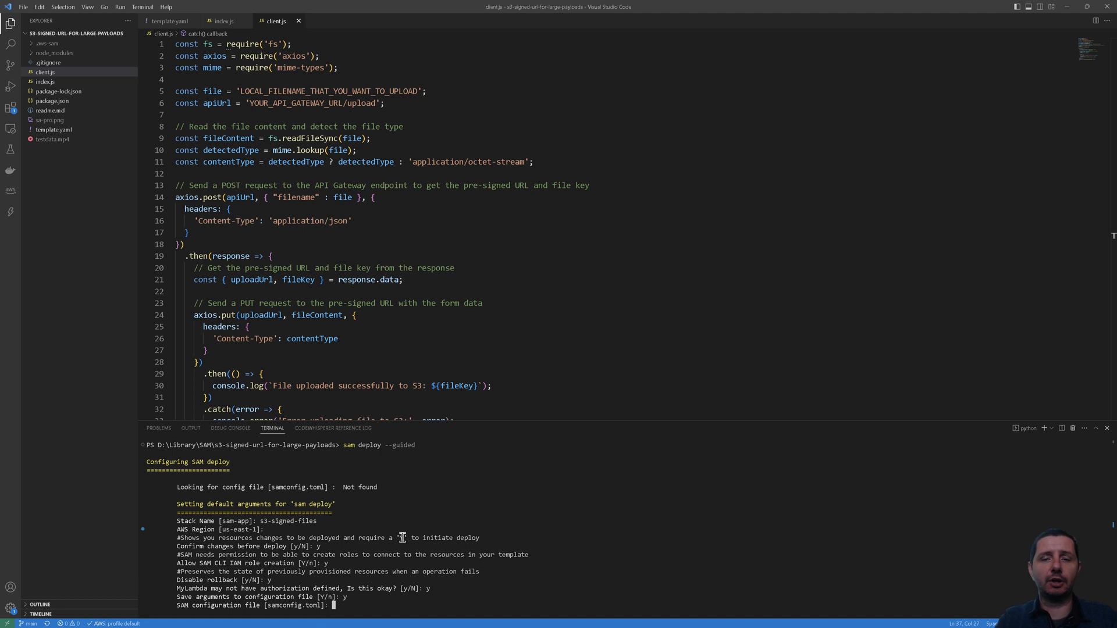
{"action": "key", "text": "enter"}
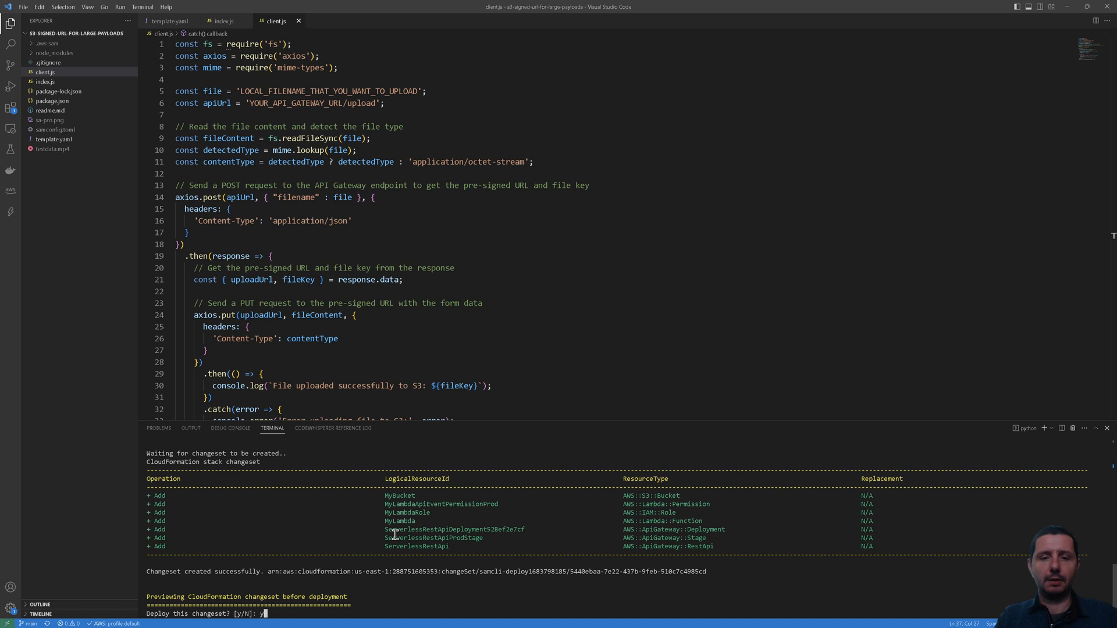
Answer yes to 'Deploy this changeset?' so the s3-signed-files stack deploys and prints its outputs
{"action": "key", "text": "enter"}
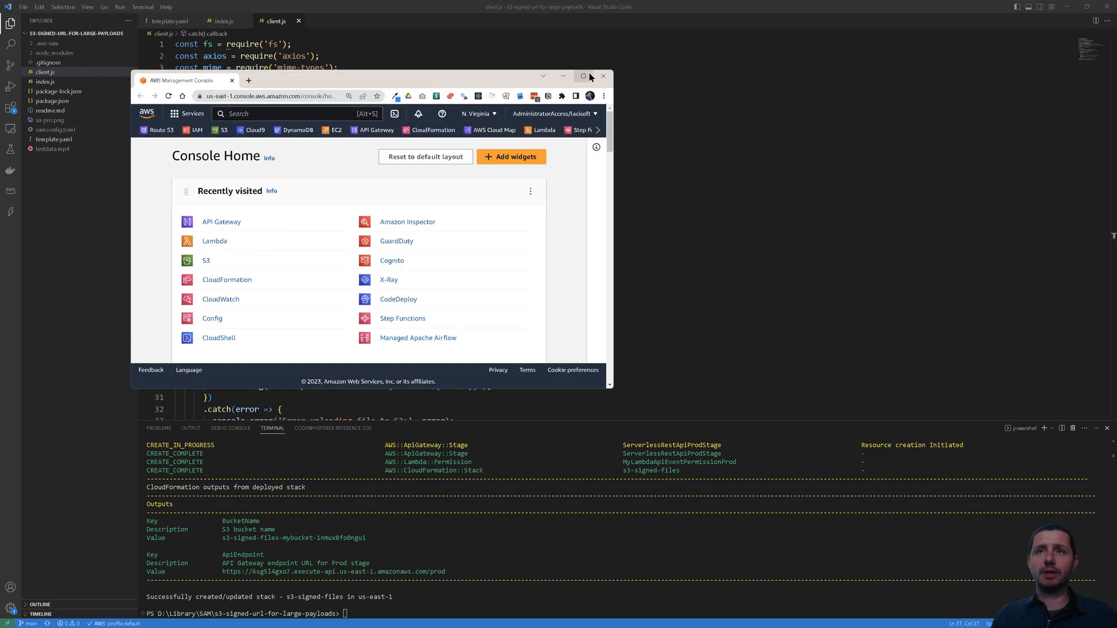
Maximize the browser and open the s3-signed-files stack in CloudFormation
{"action": "left_click", "coordinate": [584, 76]}
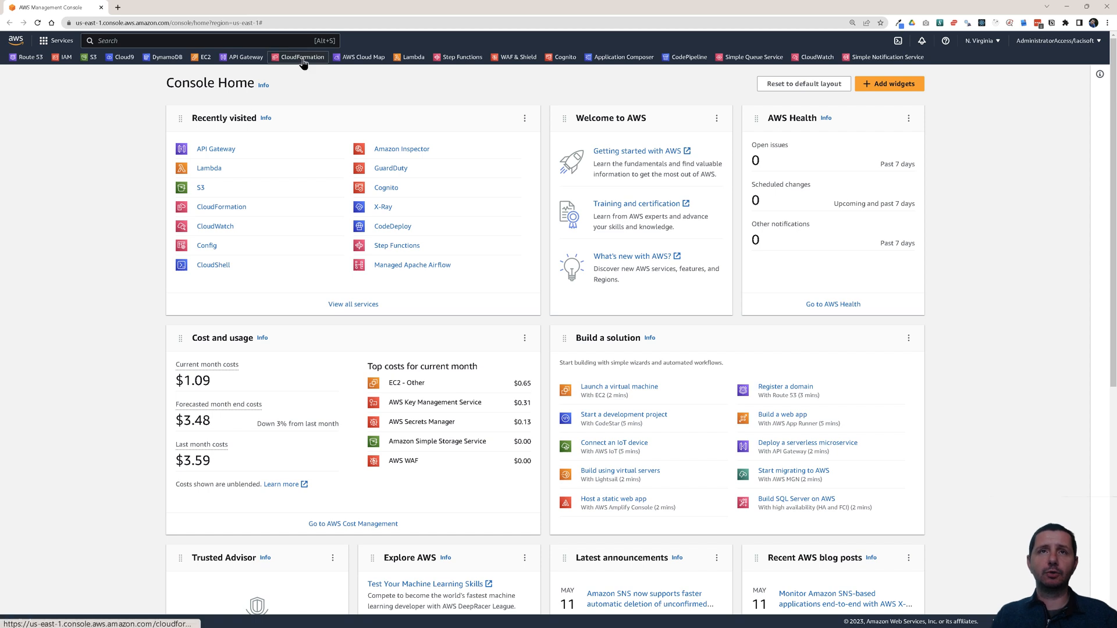
{"action": "left_click", "coordinate": [302, 57]}
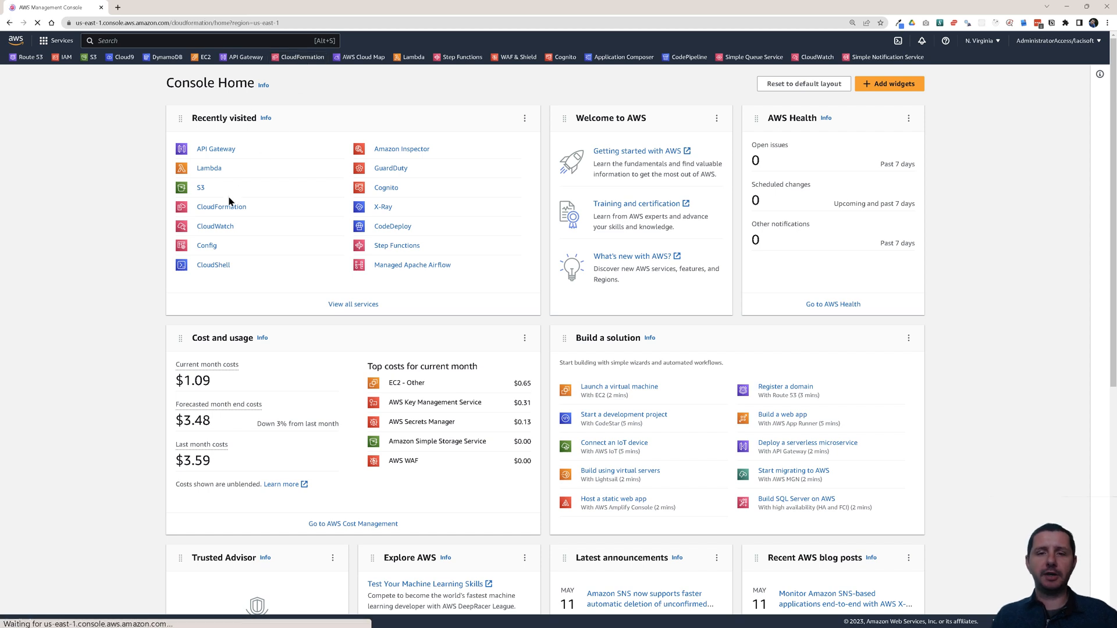
{"action": "left_click", "coordinate": [221, 207]}
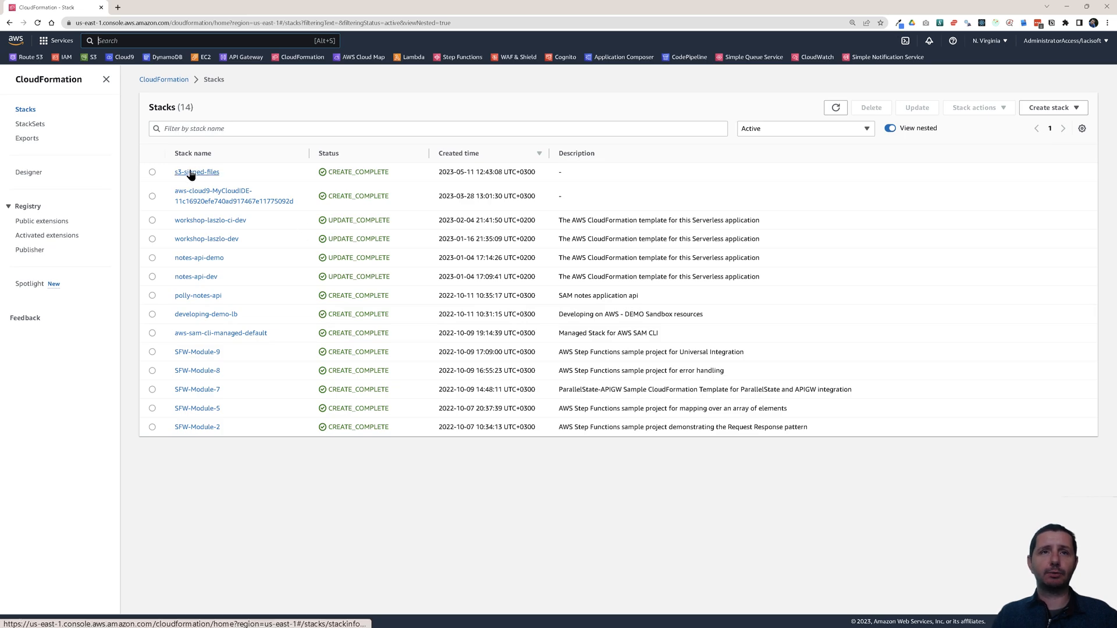
{"action": "left_click", "coordinate": [196, 172]}
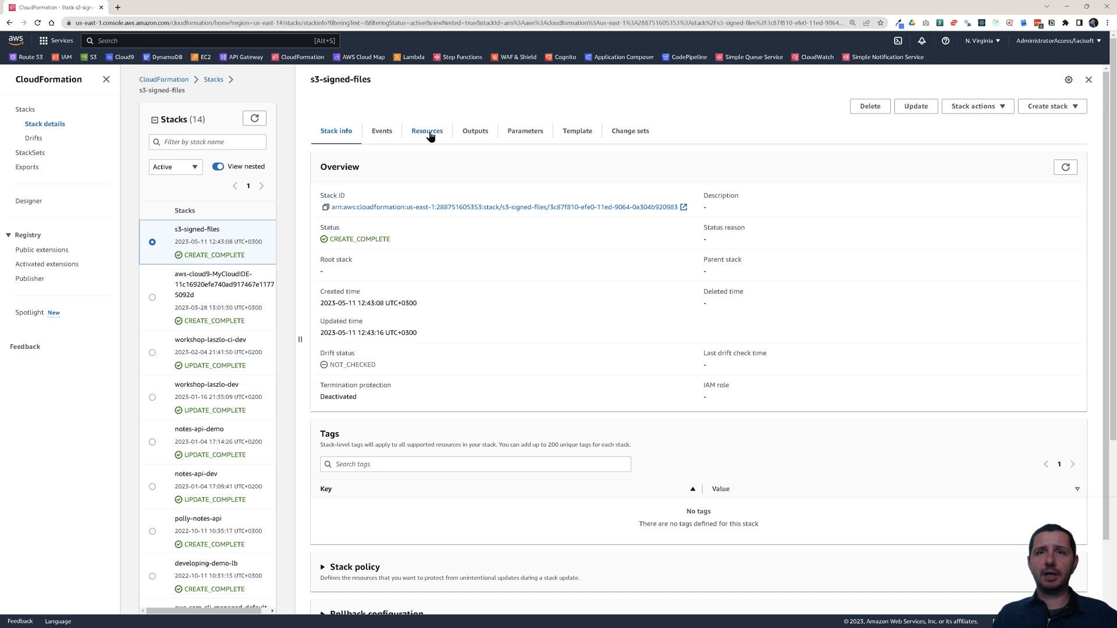
From the stack's Resources, open the REST API and Lambda function pages in separate tabs
{"action": "left_click", "coordinate": [427, 131]}
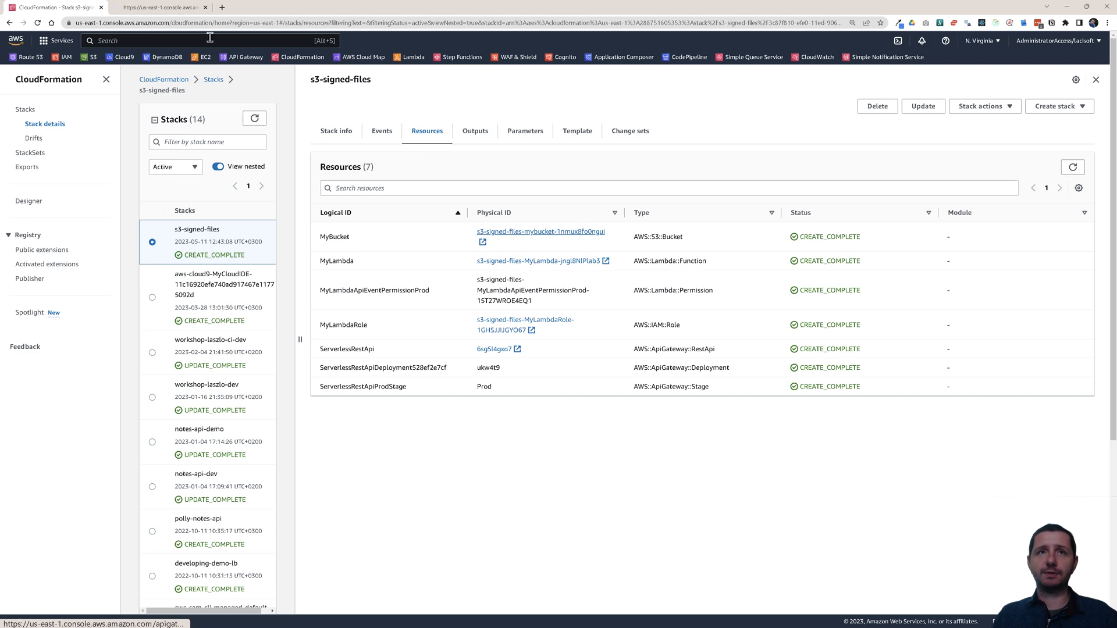
{"action": "left_click", "coordinate": [536, 232]}
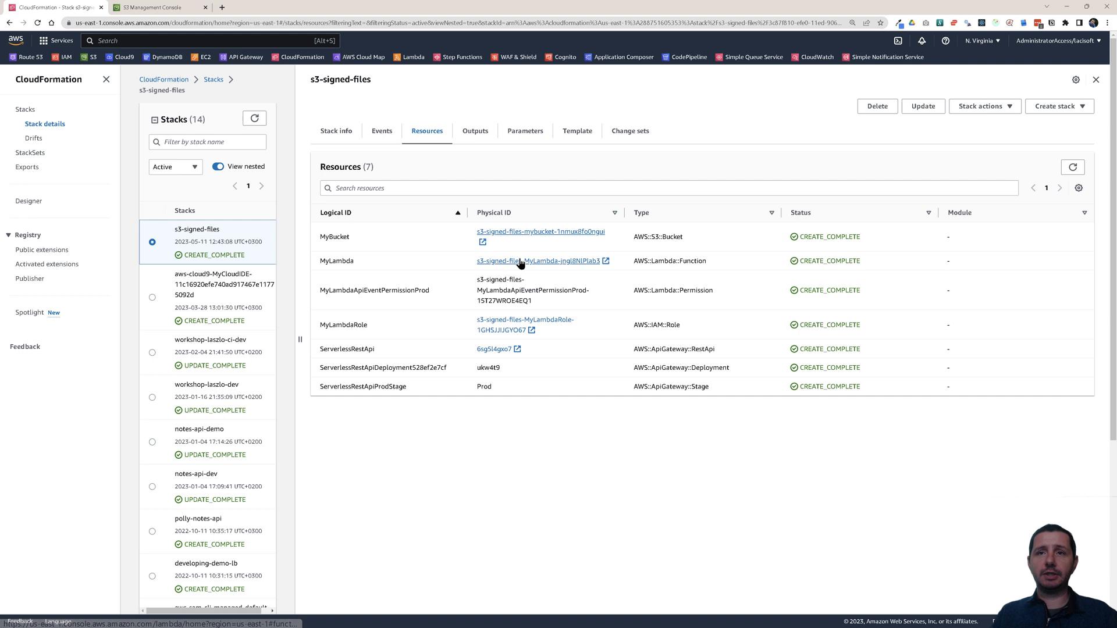
{"action": "left_click", "coordinate": [539, 261]}
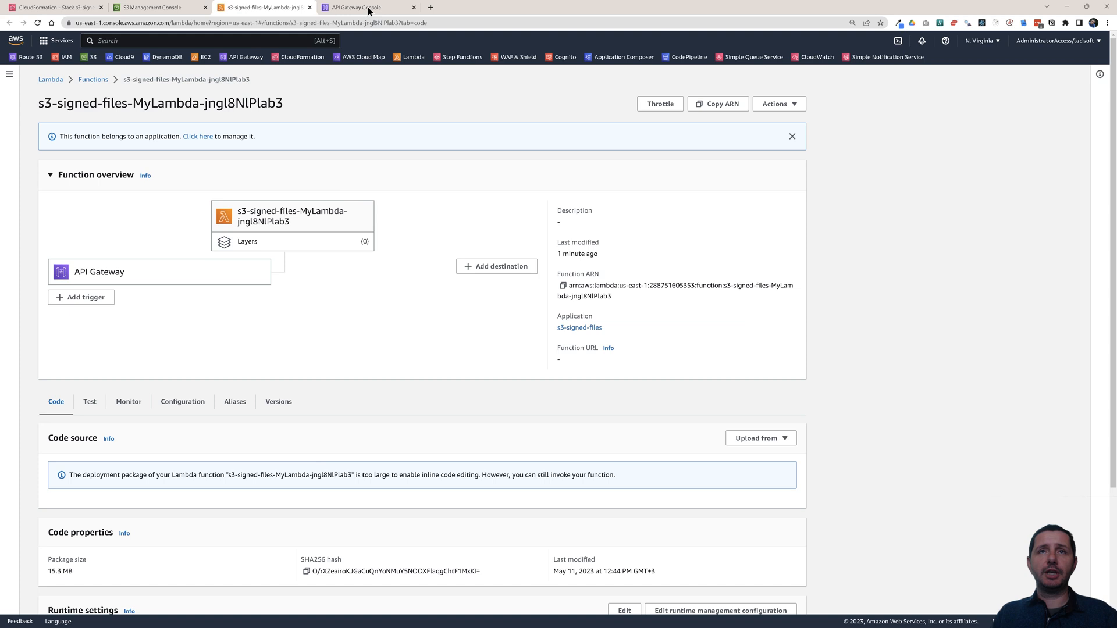
Open the API's Prod stage in the API Gateway console to show its invoke URL
{"action": "left_click", "coordinate": [368, 7]}
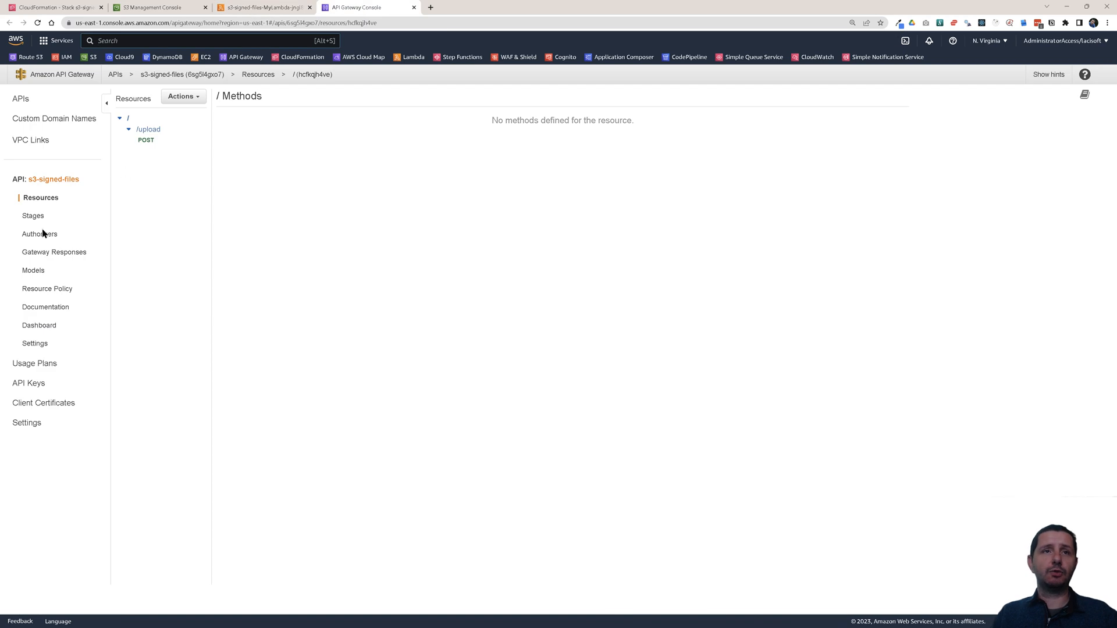
{"action": "left_click", "coordinate": [32, 215]}
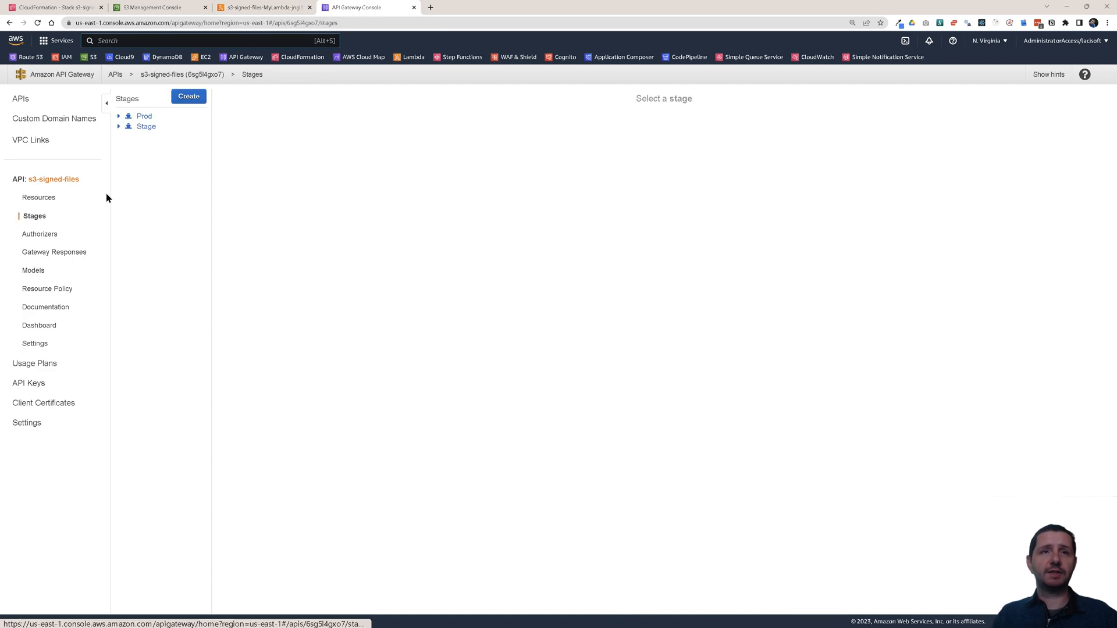
{"action": "left_click", "coordinate": [143, 116]}
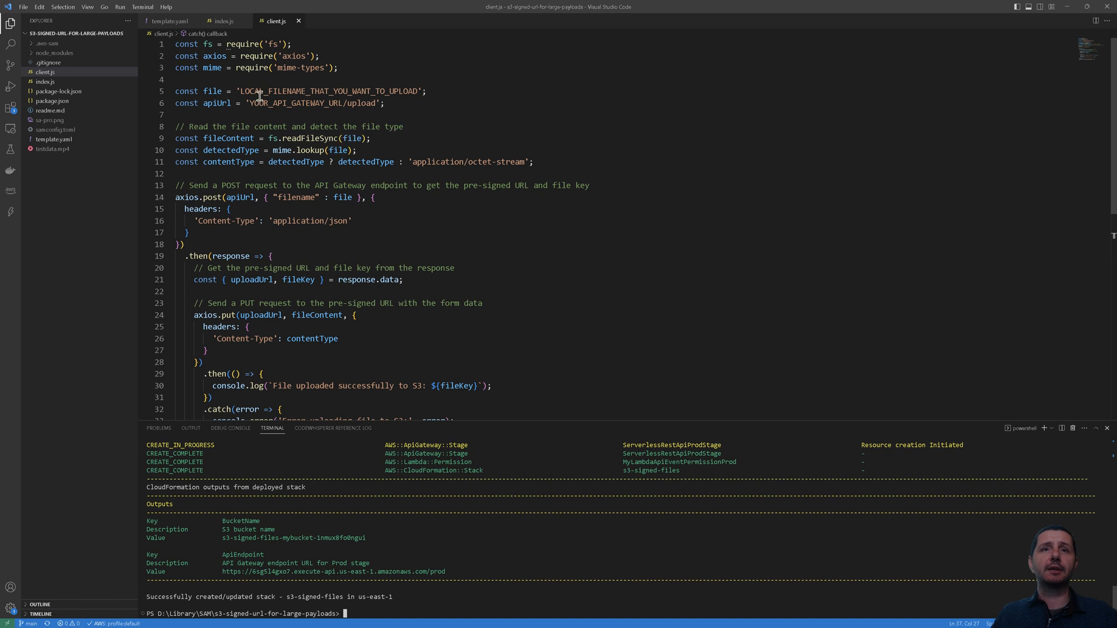
Replace the placeholder apiUrl with the Prod /upload URL and set the file to 'testdata.mp4'
{"action": "double_click", "coordinate": [314, 102]}
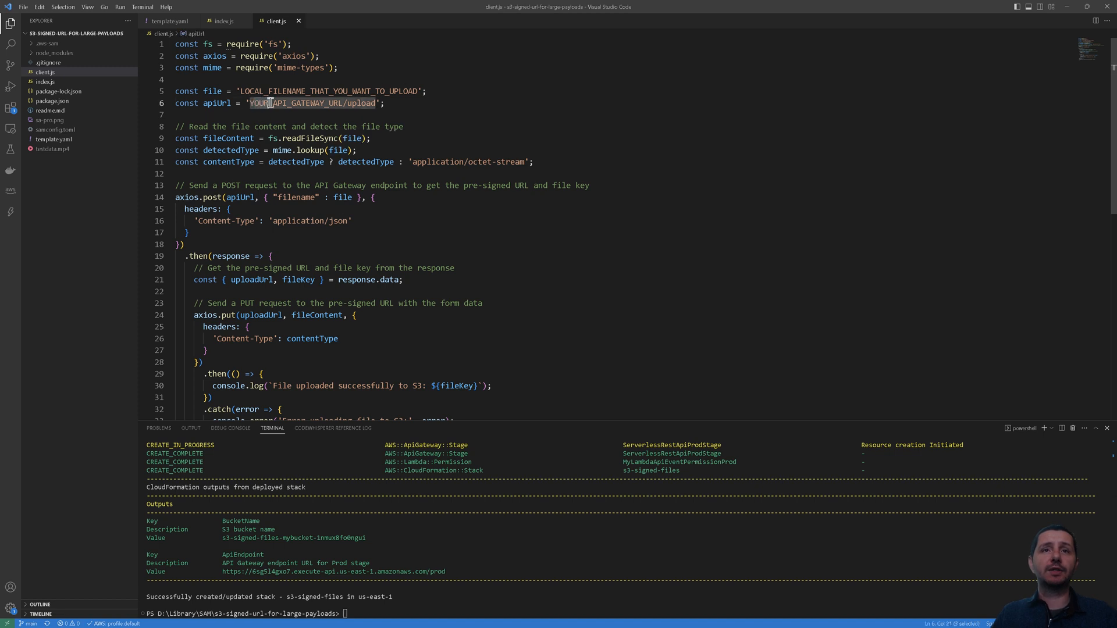
{"action": "left_click_drag", "start_coordinate": [270, 102], "coordinate": [337, 102]}
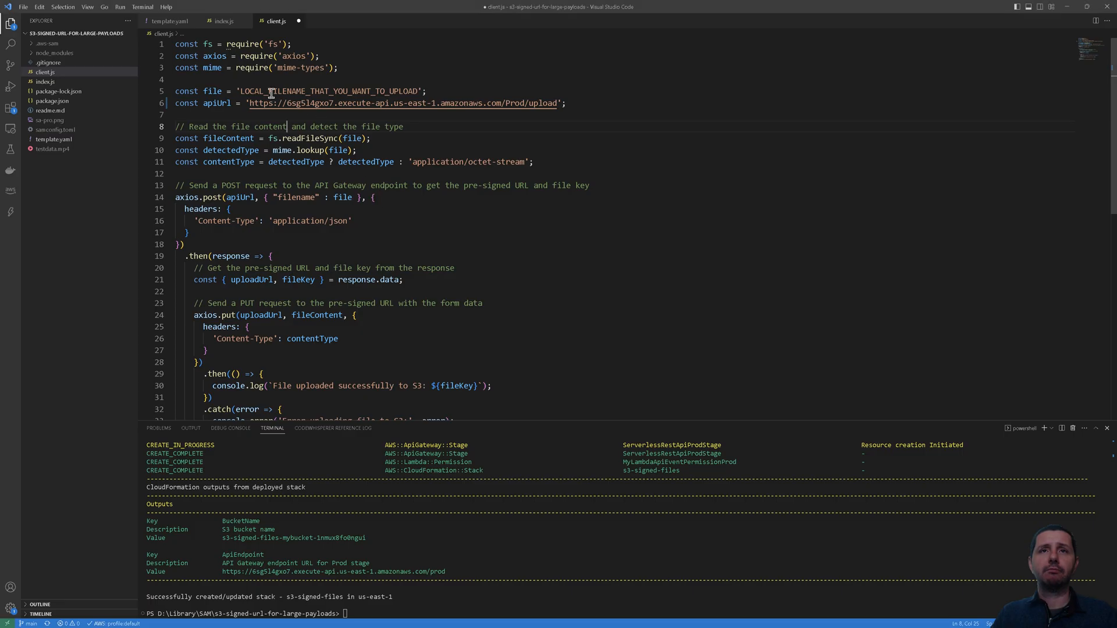
{"action": "type", "text": "testdata.mp';"}
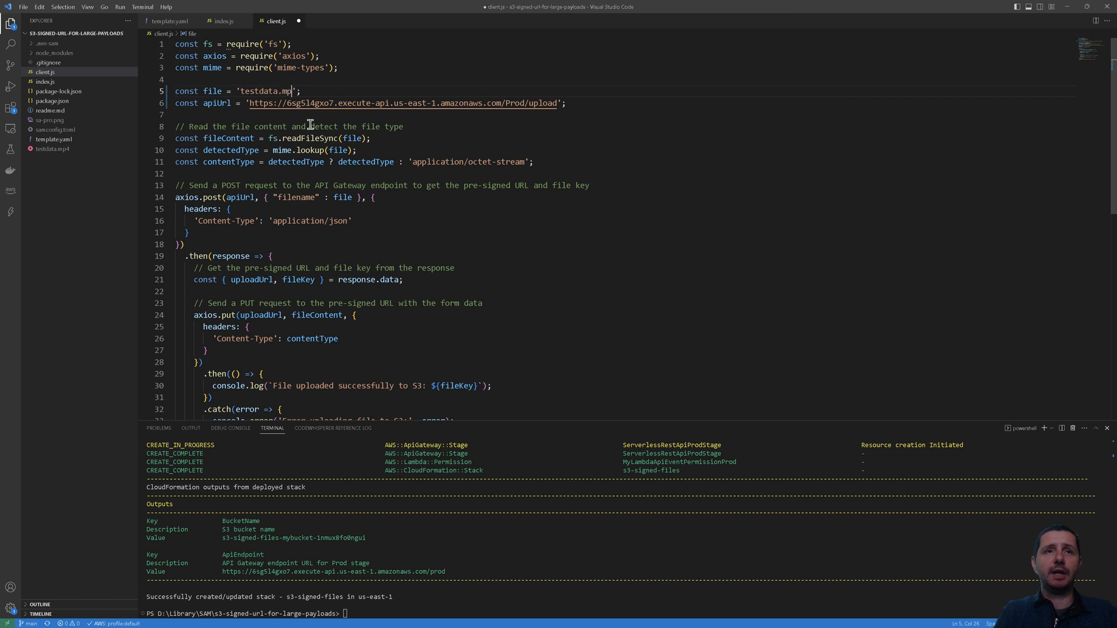
{"action": "type", "text": "4"}
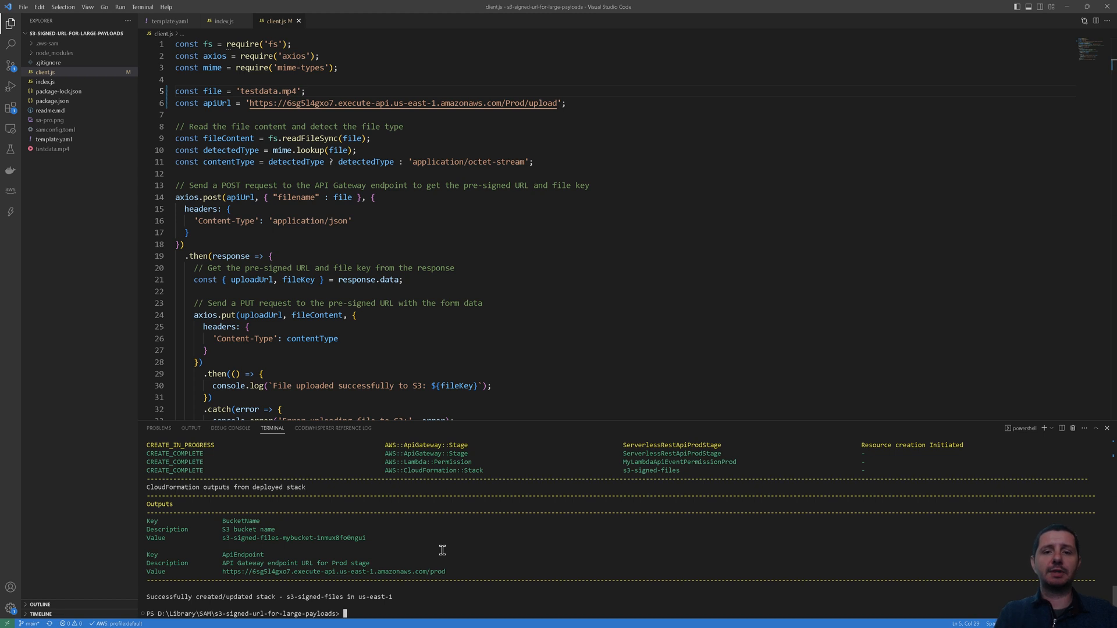
{"action": "type", "text": "node"}
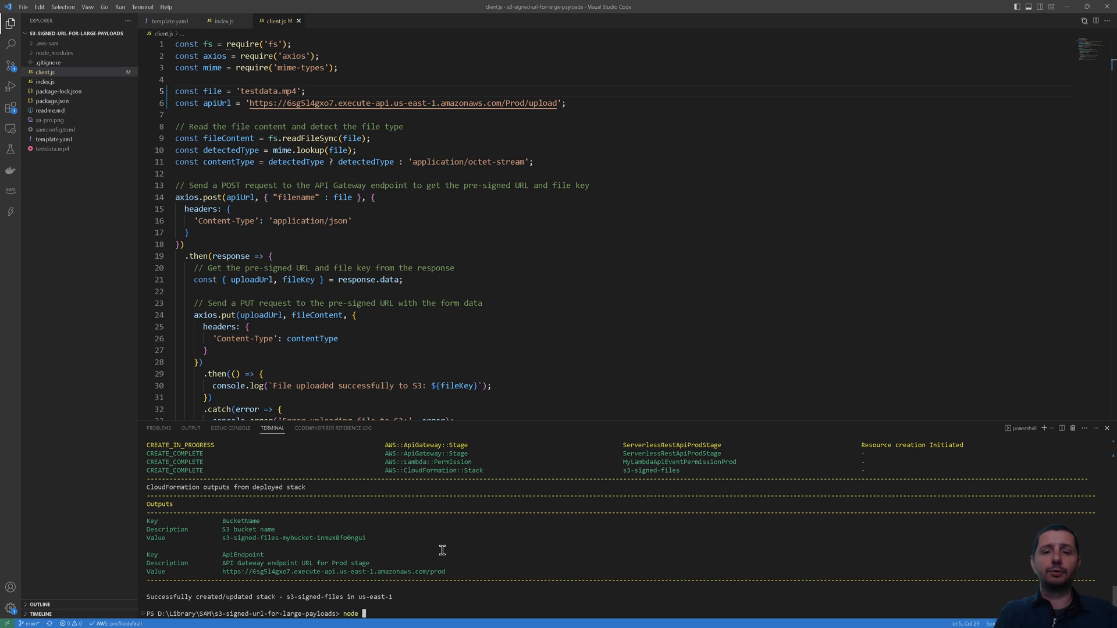
Run 'node .\client.js' in the terminal to upload testdata.mp4
{"action": "type", "text": ".\\client.js"}
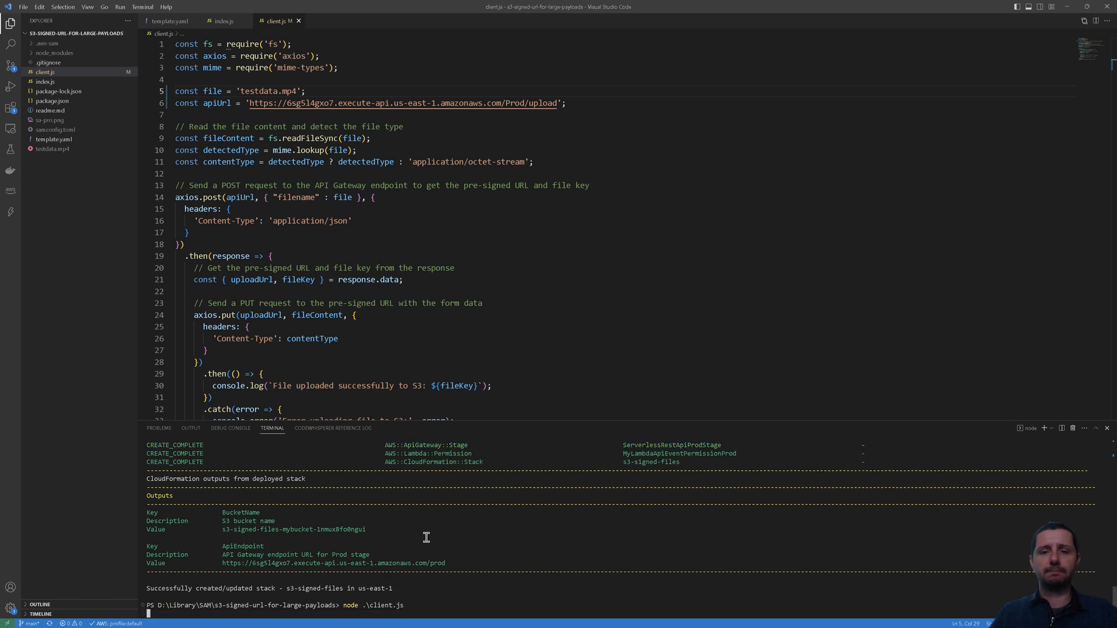
{"action": "mouse_move", "coordinate": [429, 555]}
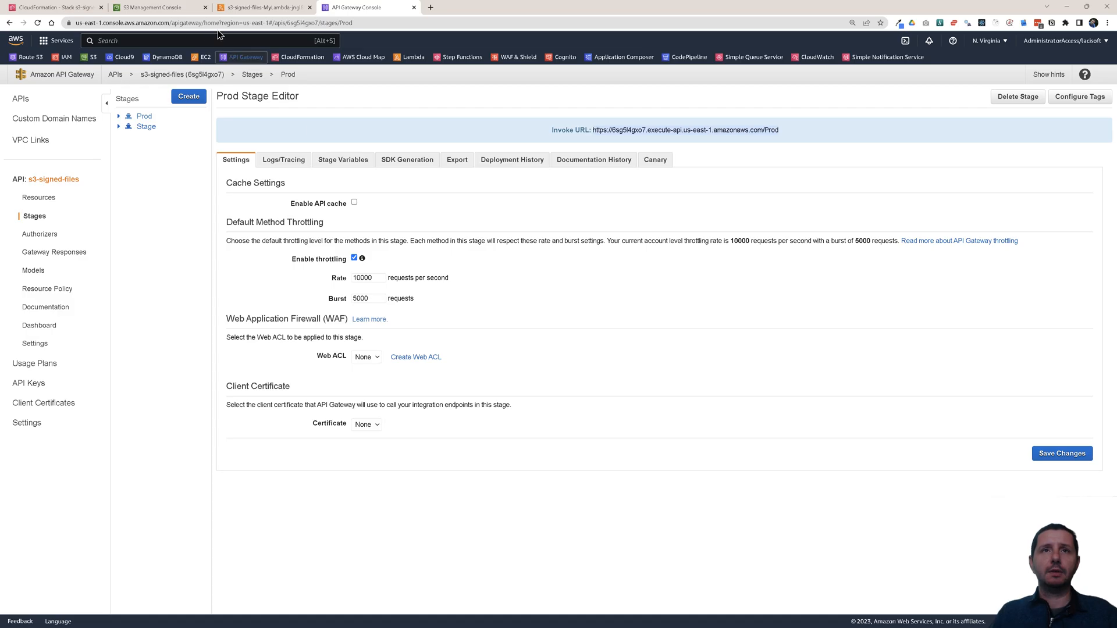
Refresh the S3 bucket, select testdata.mp4 and play it back to verify the upload
{"action": "left_click", "coordinate": [156, 7]}
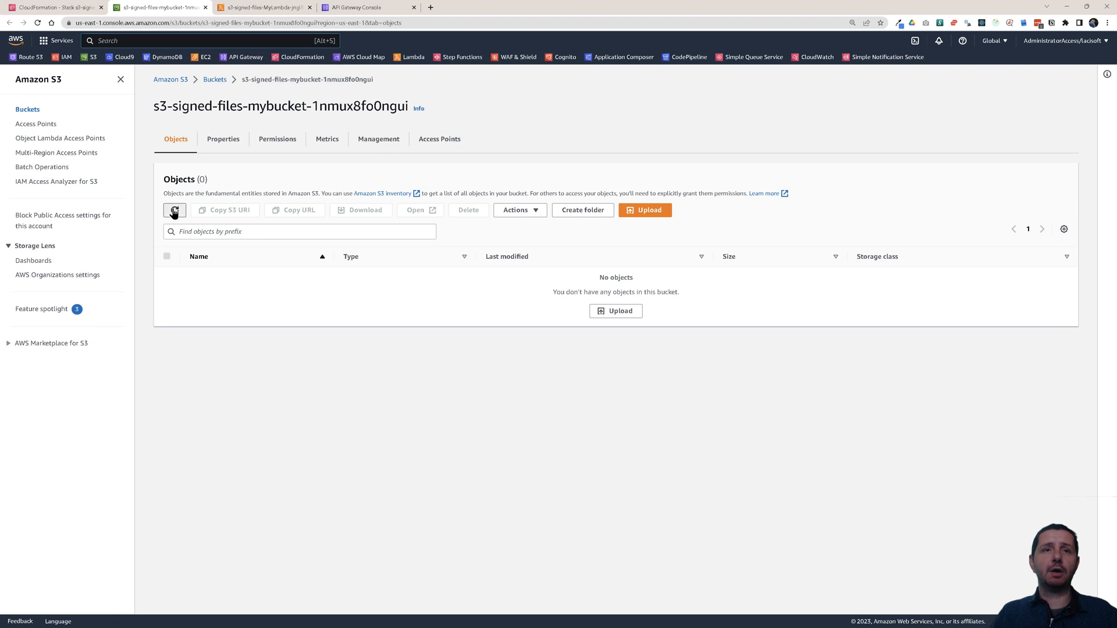
{"action": "left_click", "coordinate": [175, 209]}
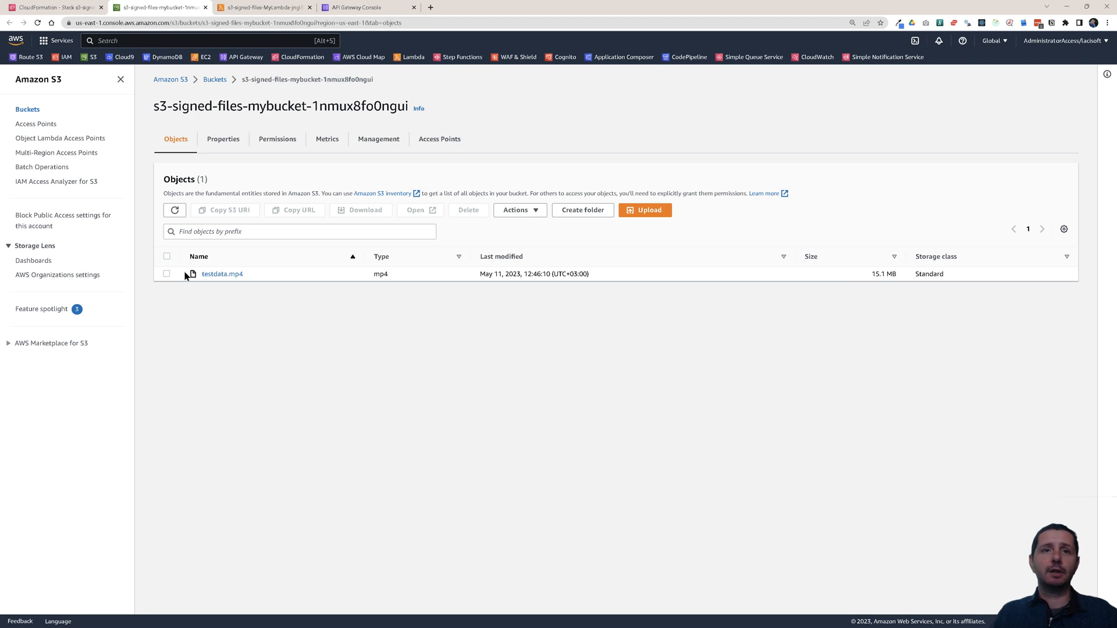
{"action": "left_click", "coordinate": [167, 273]}
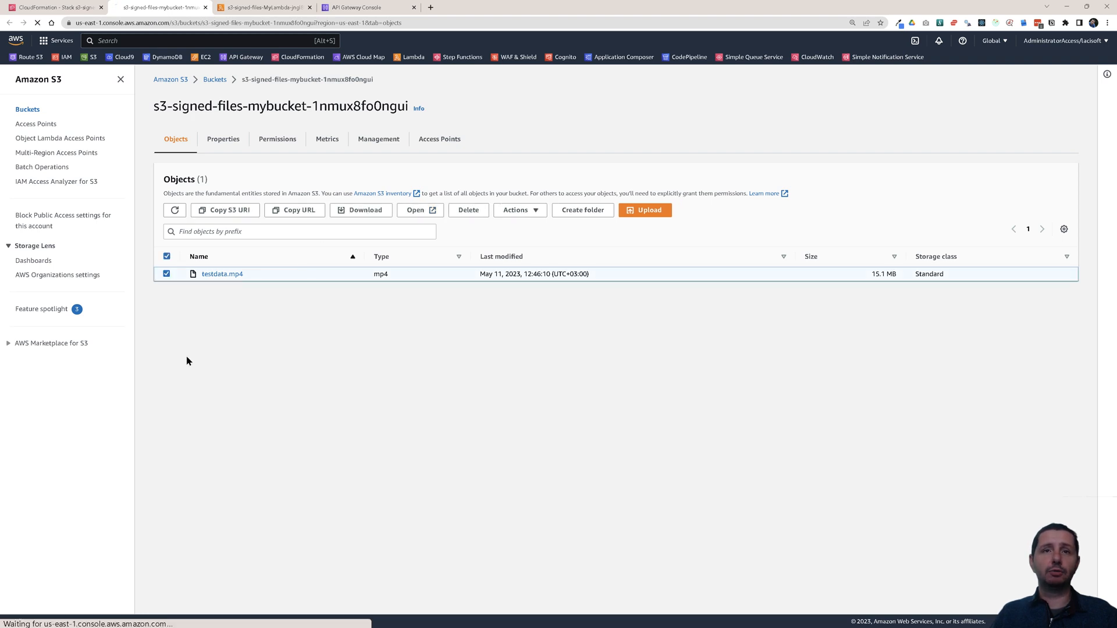
{"action": "left_click", "coordinate": [364, 209]}
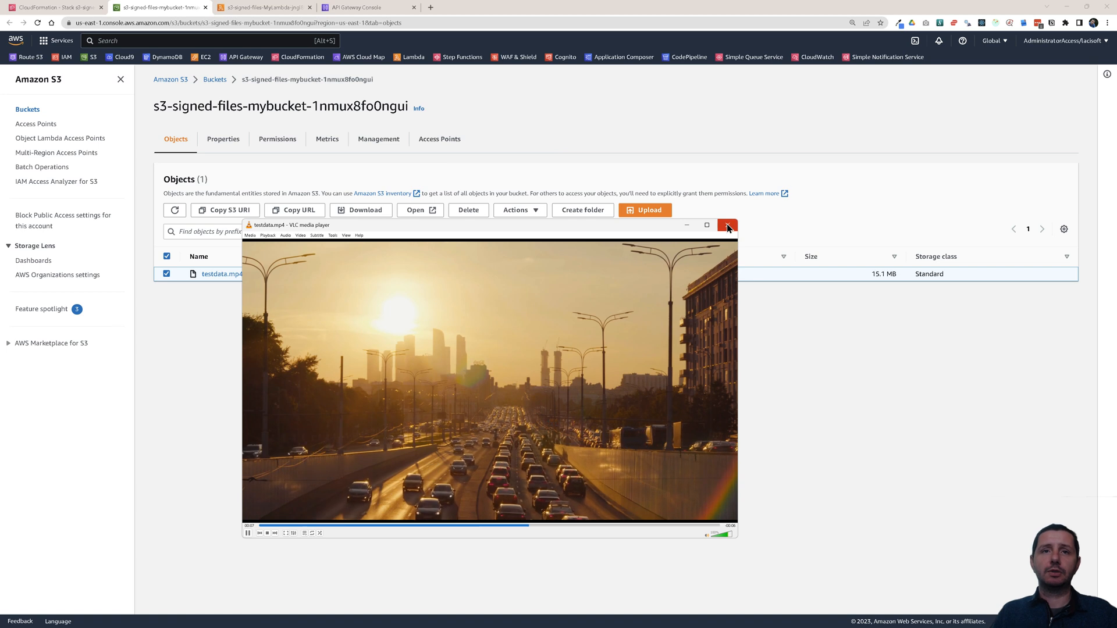
{"action": "left_click", "coordinate": [727, 225]}
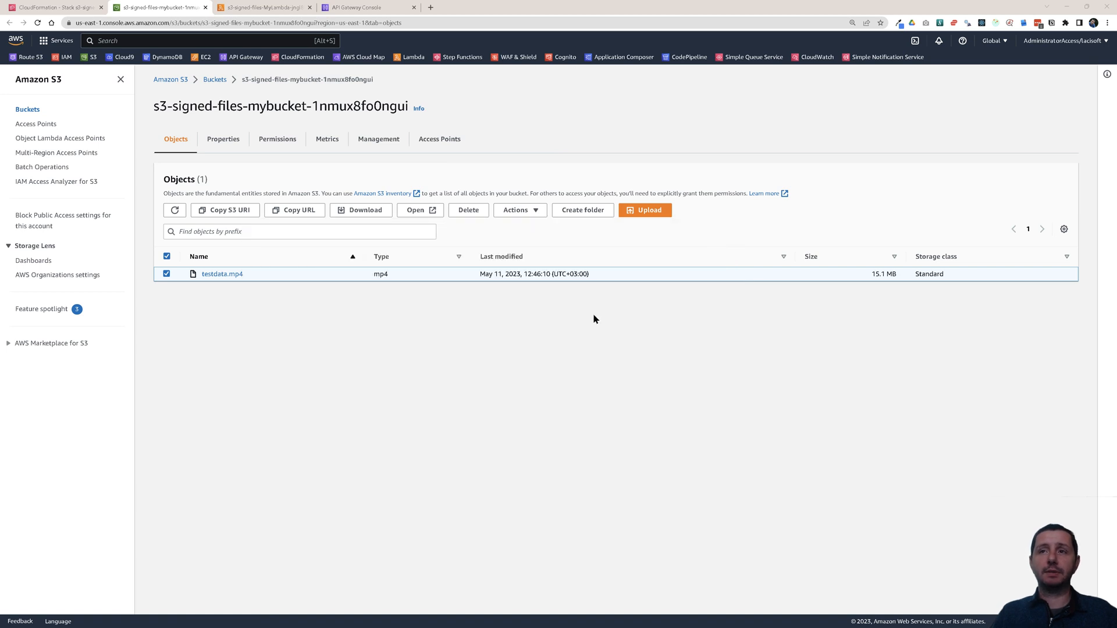
{"action": "mouse_move", "coordinate": [882, 275]}
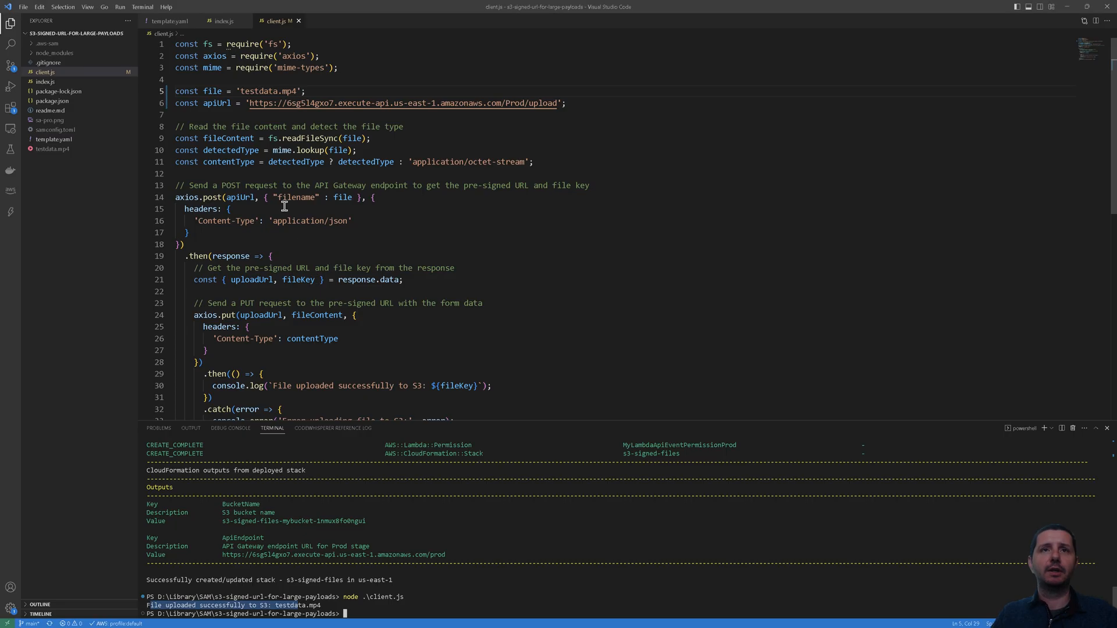
{"action": "mouse_move", "coordinate": [328, 304]}
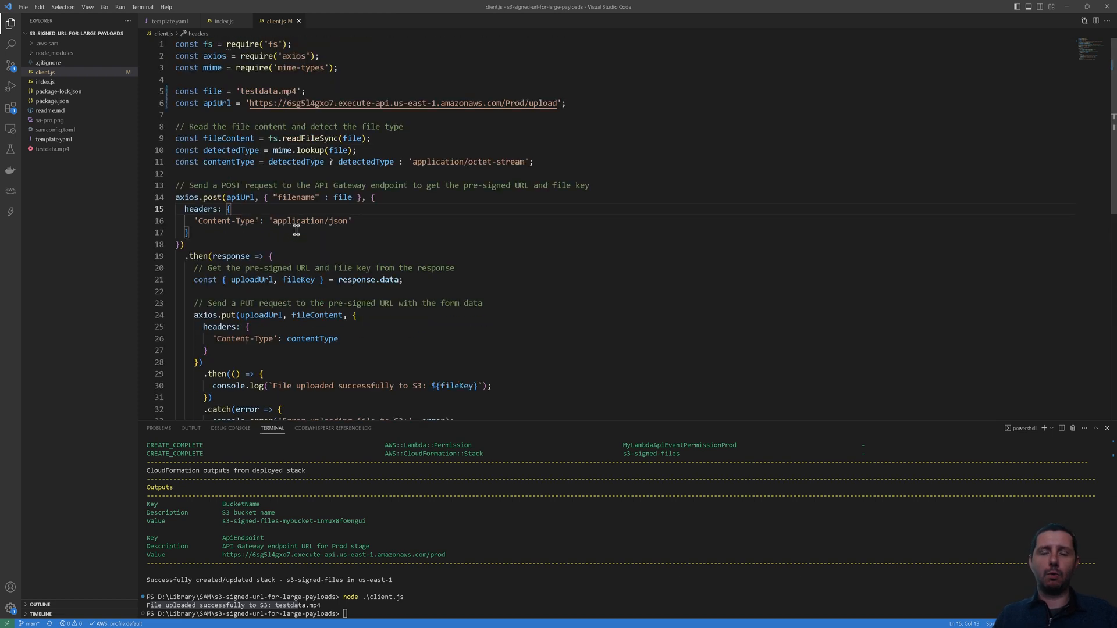
{"action": "mouse_move", "coordinate": [307, 225]}
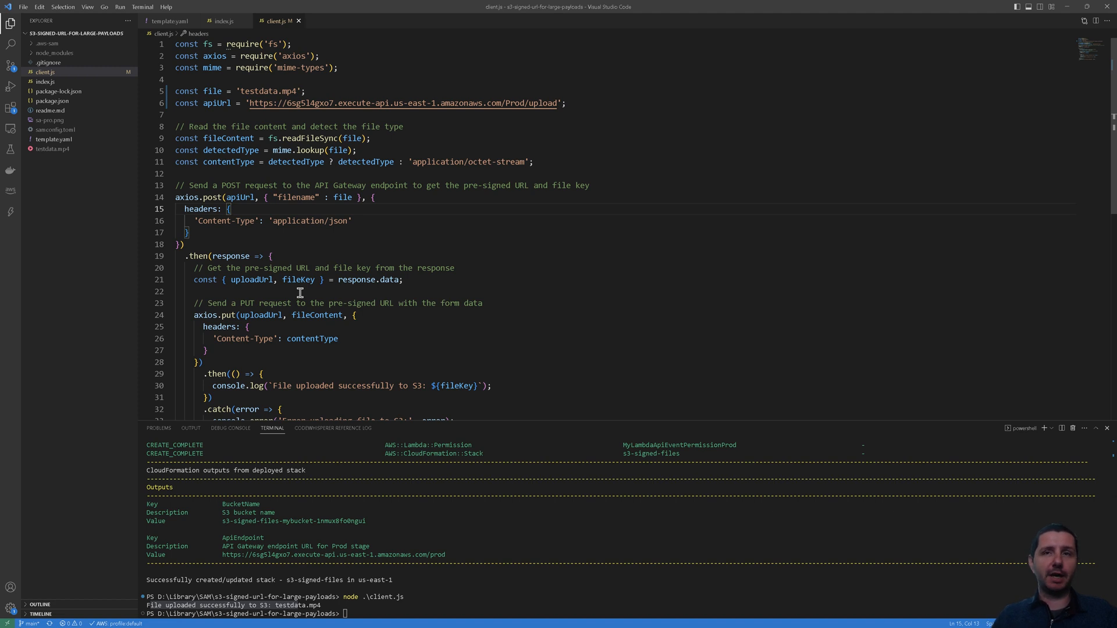
{"action": "scroll", "scroll_direction": "down", "scroll_amount": 3}
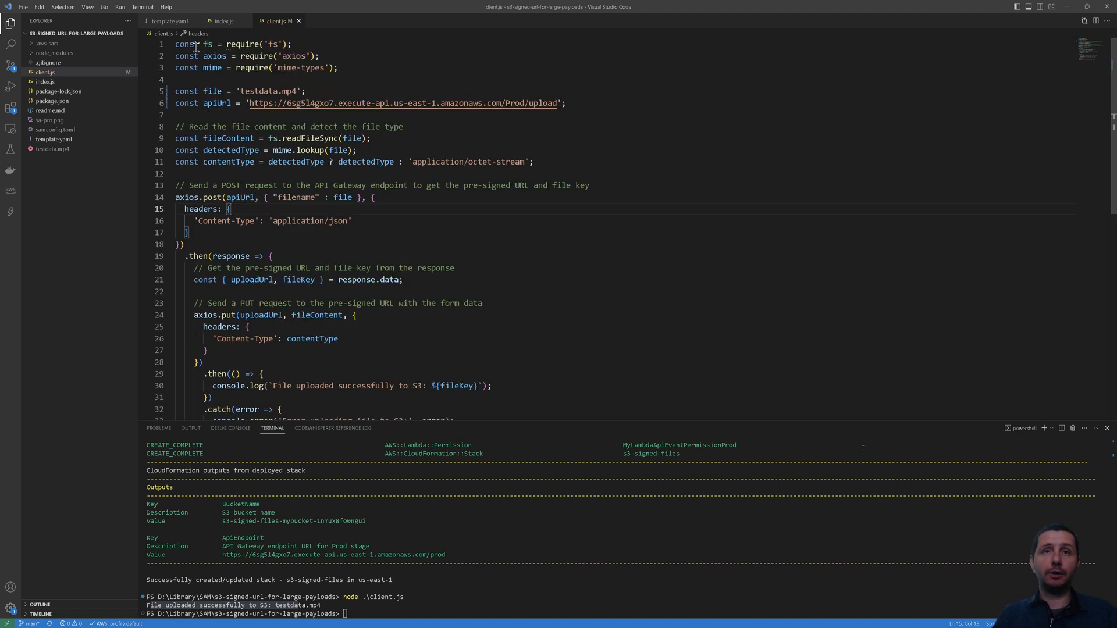
{"action": "left_click_drag", "start_coordinate": [175, 44], "coordinate": [339, 67]}
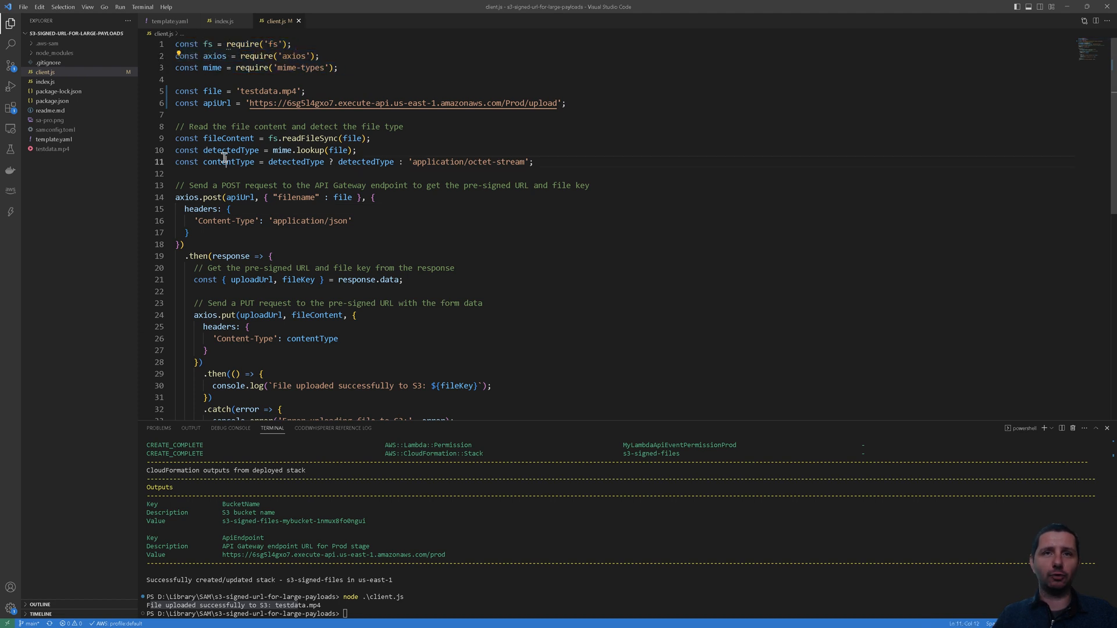
{"action": "scroll", "scroll_direction": "down", "scroll_amount": 3}
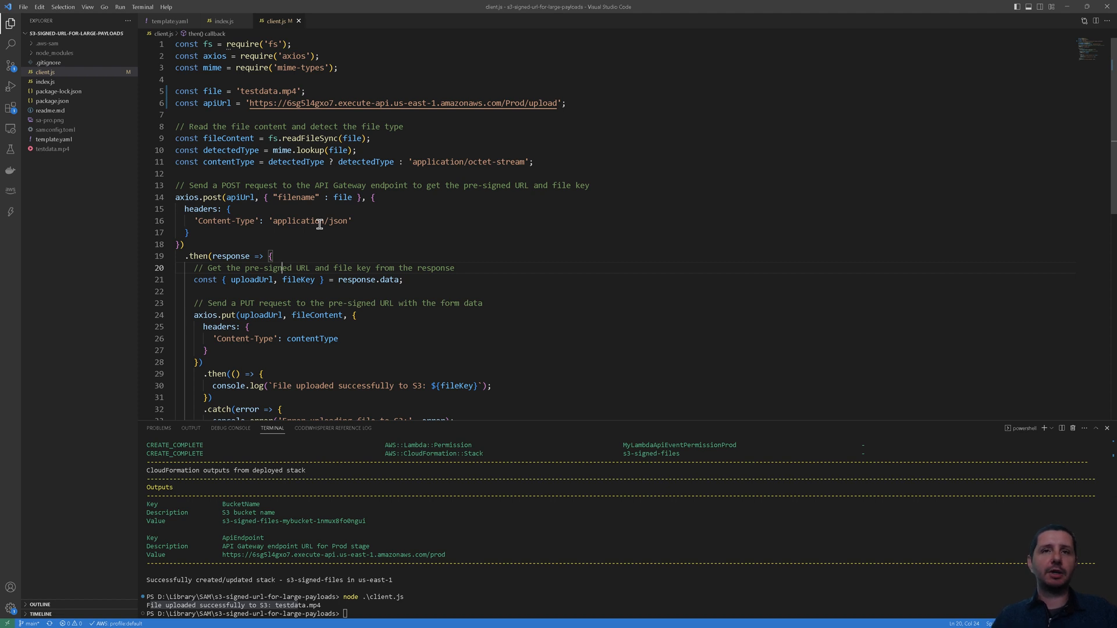
{"action": "scroll", "scroll_direction": "down", "scroll_amount": 3}
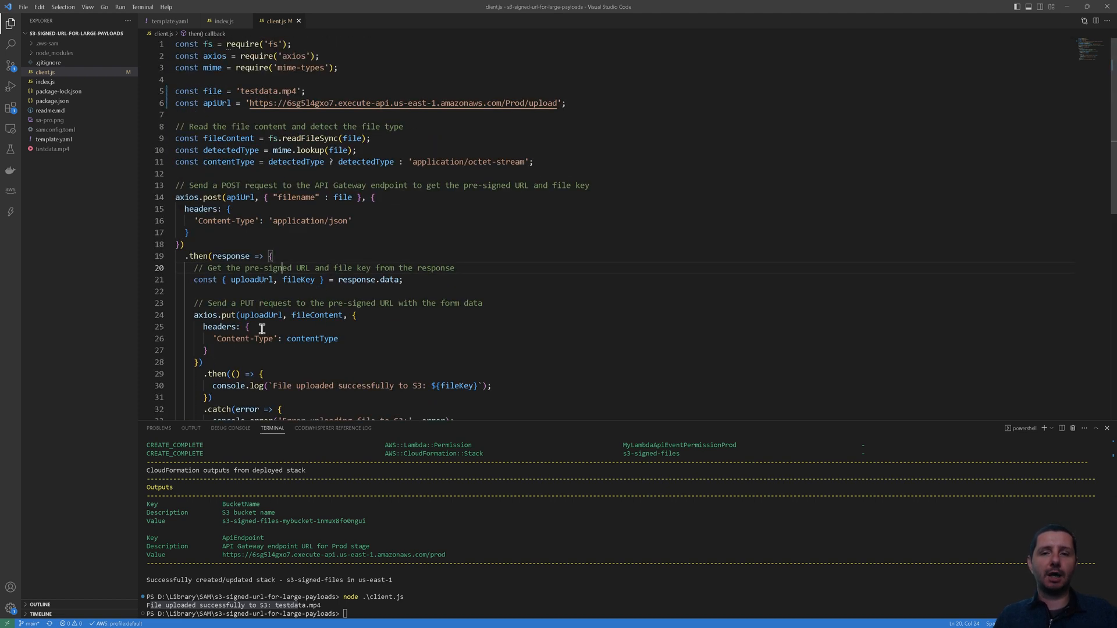
{"action": "mouse_move", "coordinate": [358, 310]}
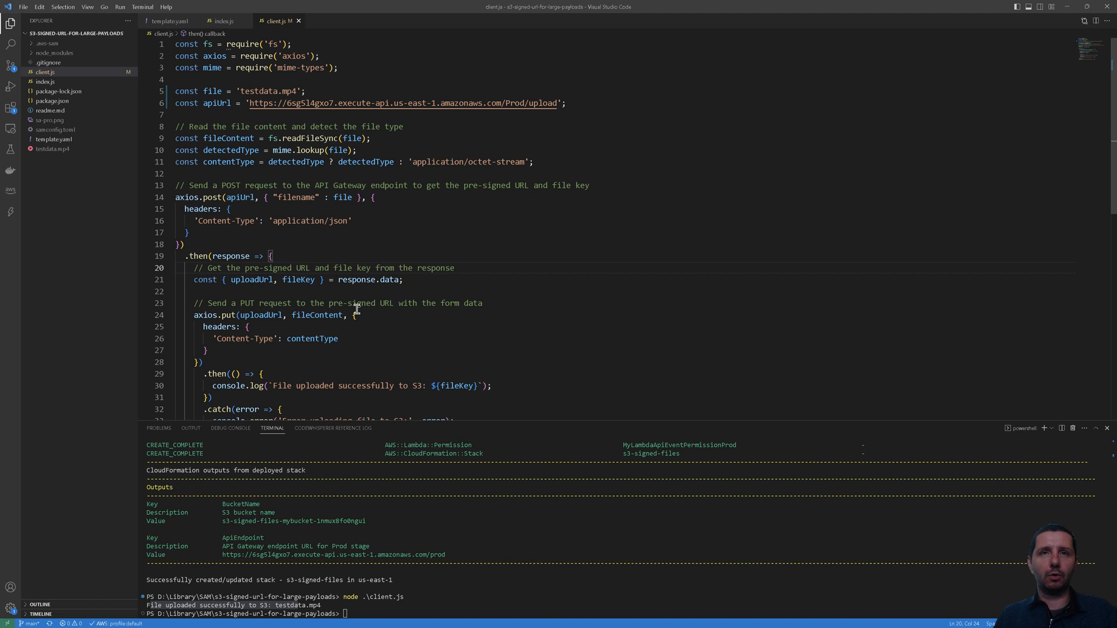